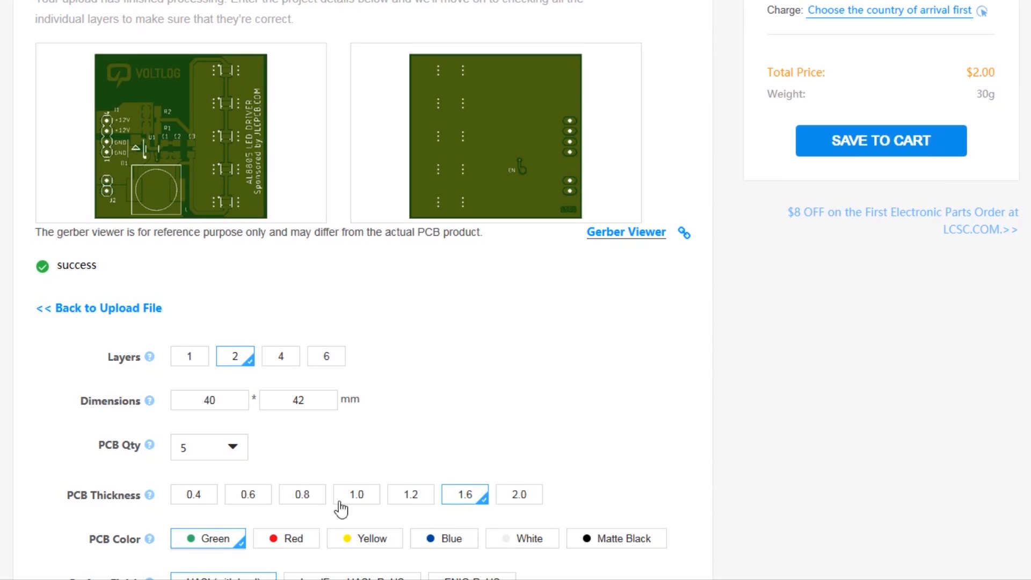
Change the 40 × 42 mm two-layer board colour to red
click(286, 538)
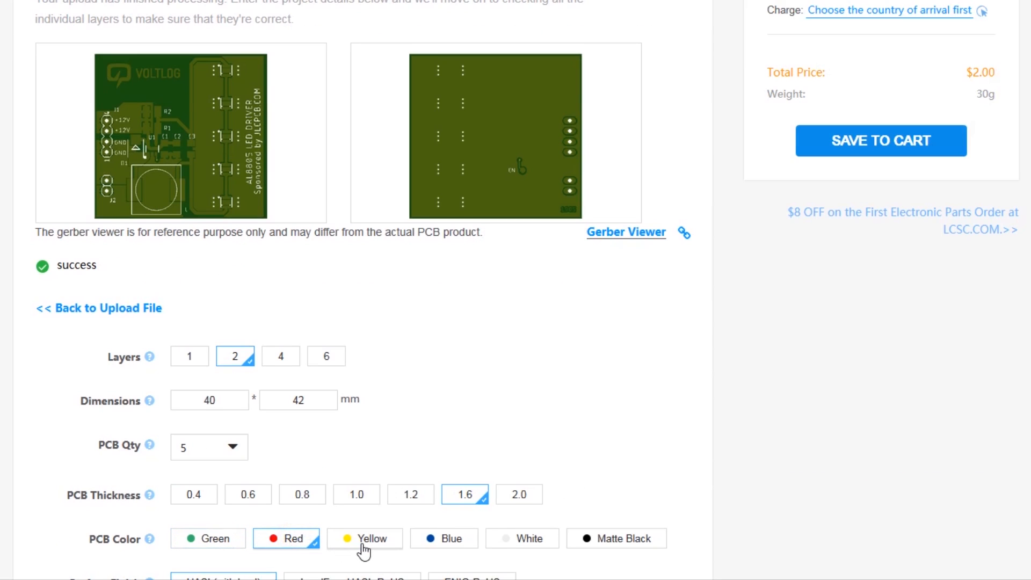
click(443, 539)
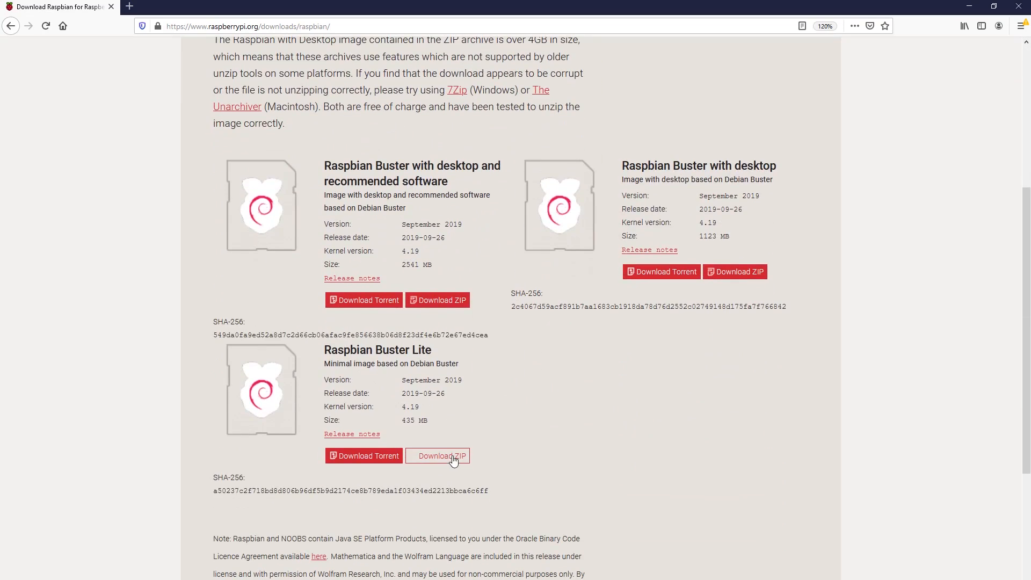
Download 2019-09-26-raspbian-buster-lite.zip and load it as the image to flash
click(438, 455)
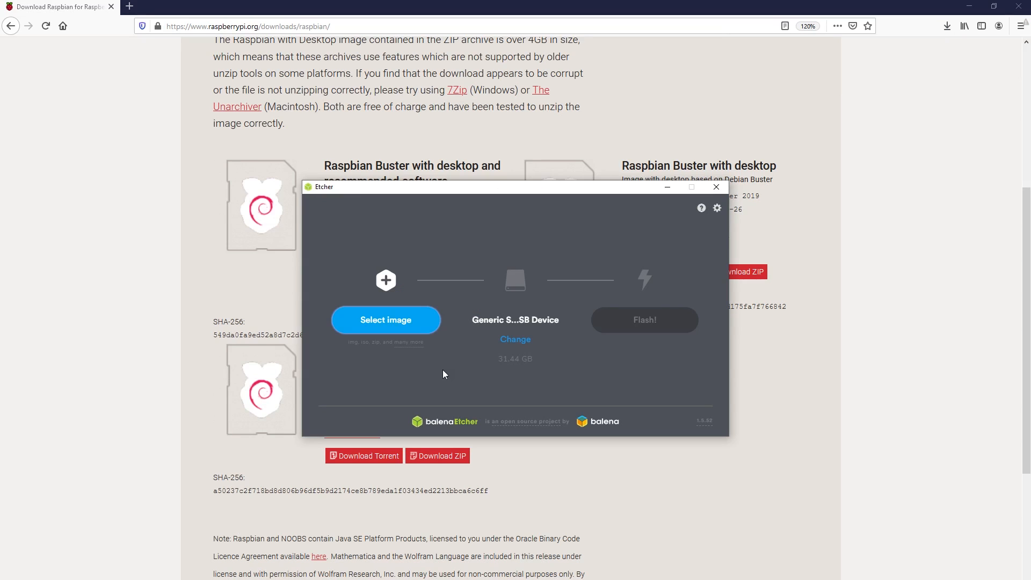
mouse_move(418, 364)
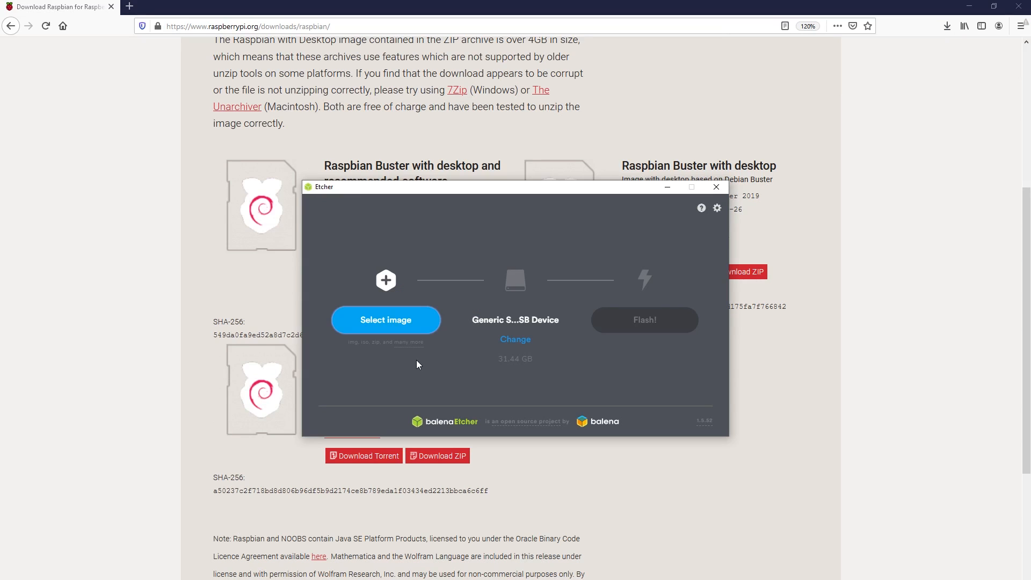
click(385, 320)
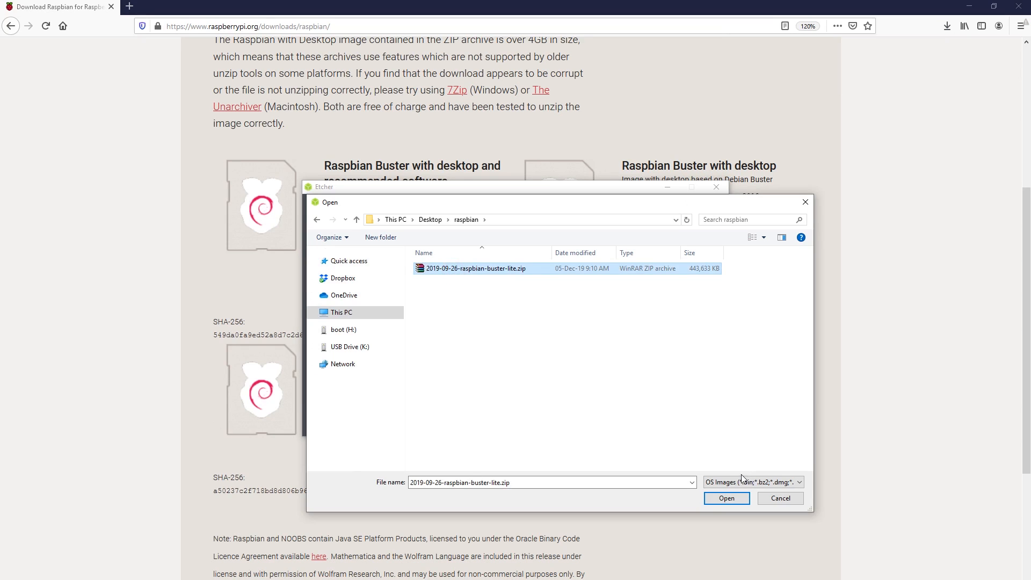
click(726, 499)
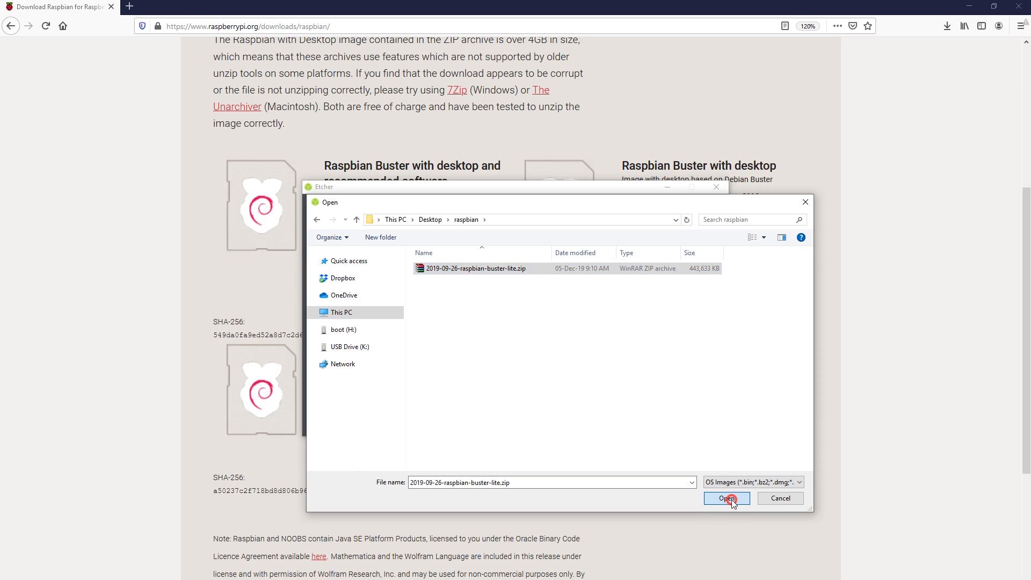
click(726, 498)
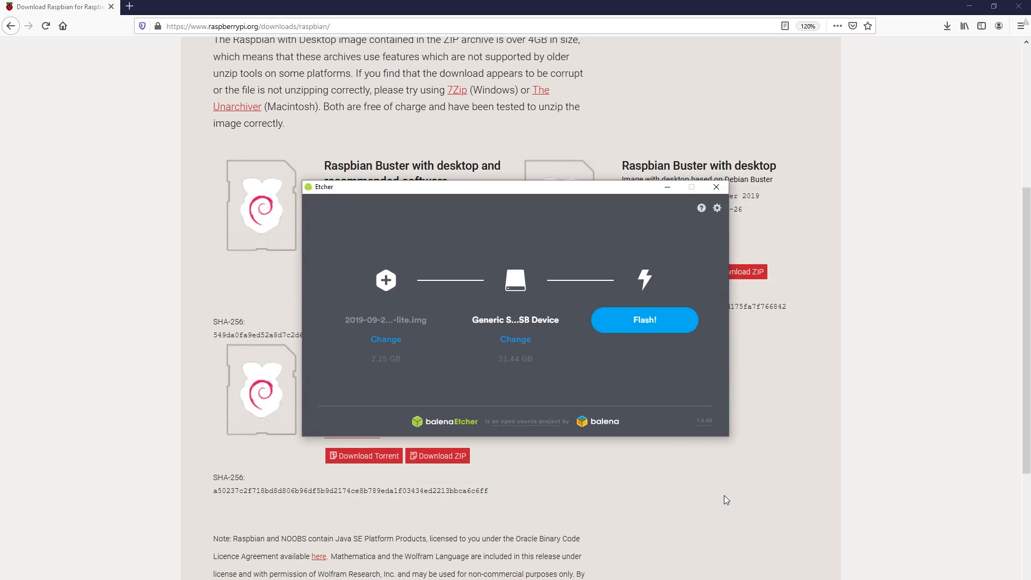
click(644, 320)
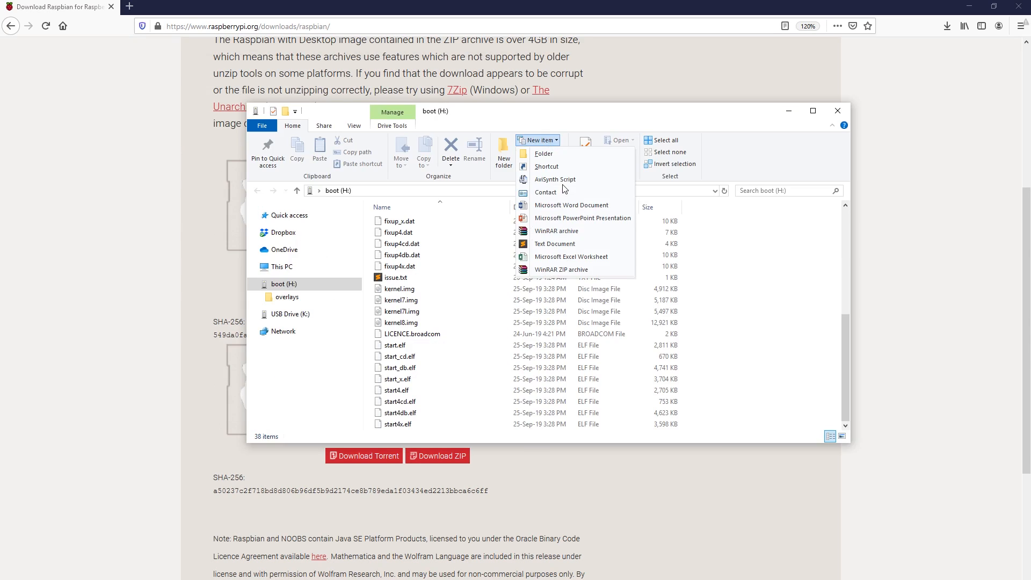
mouse_move(559, 204)
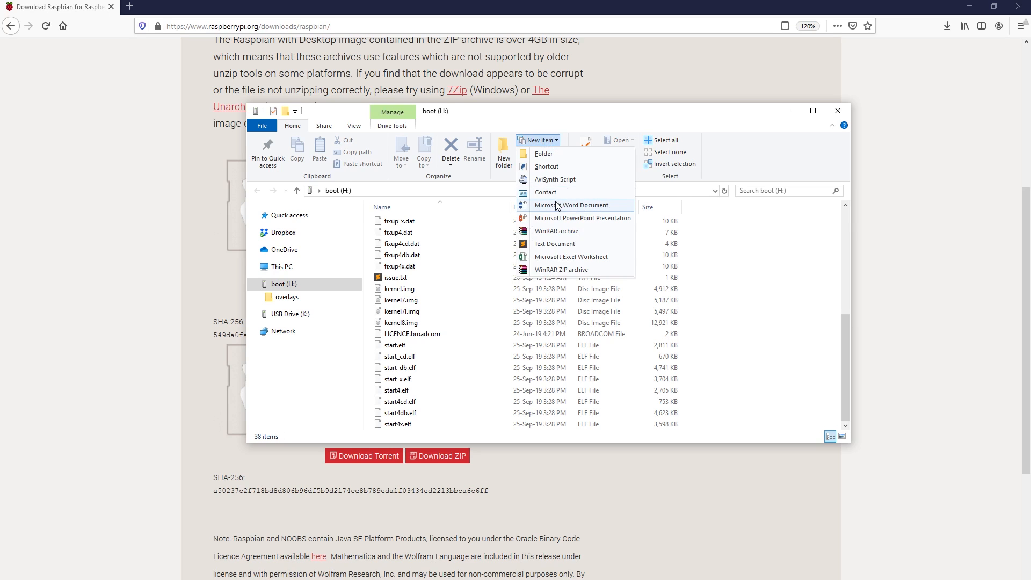
Create a new empty text document on boot (H:) and name it ssh
click(554, 244)
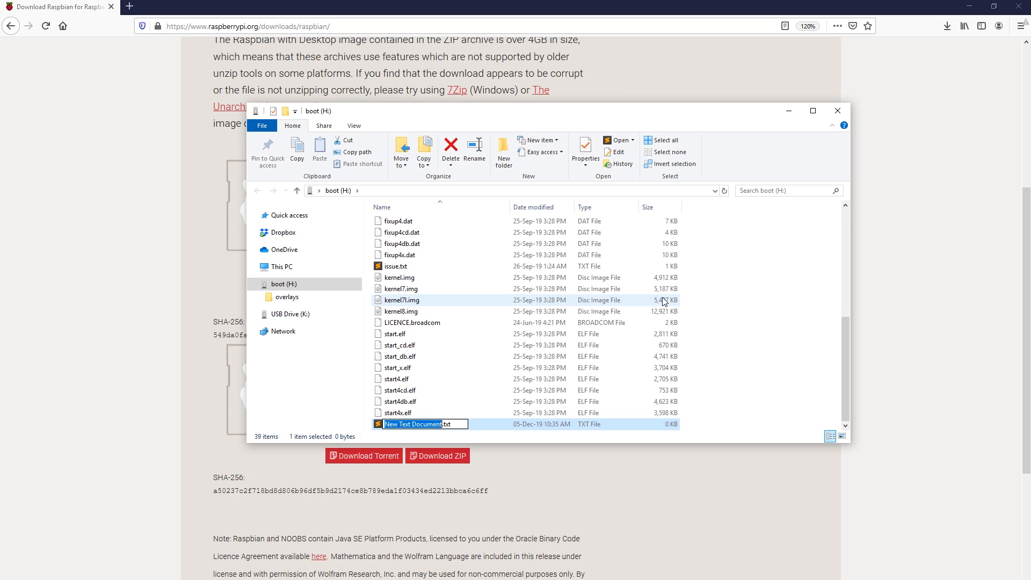
text(ssh)
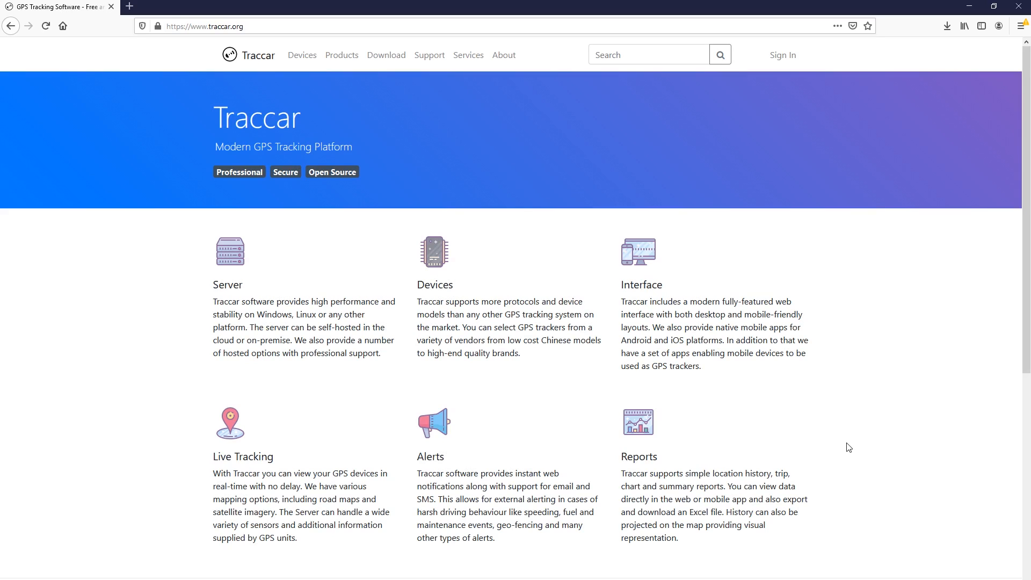
mouse_move(635, 184)
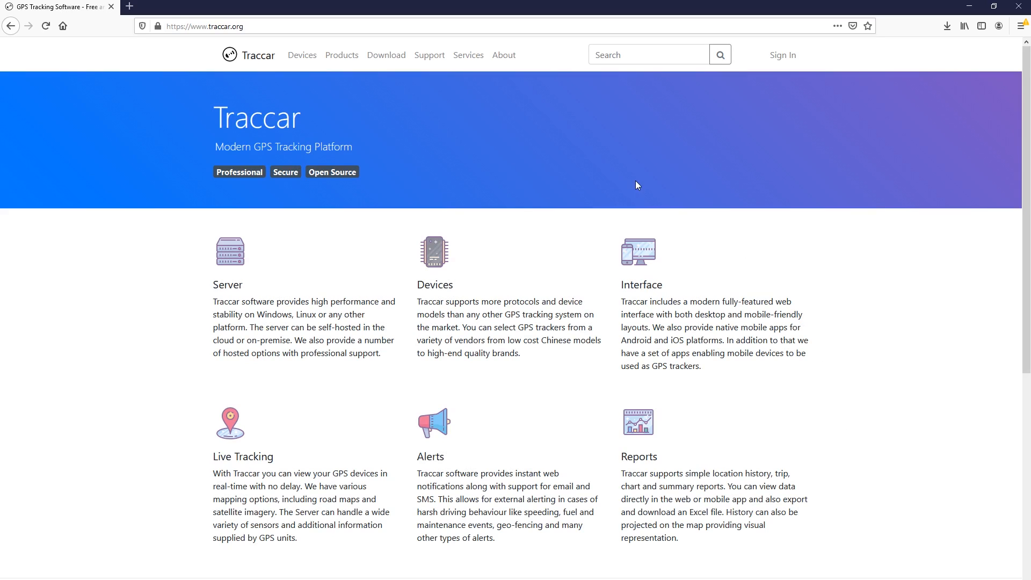
mouse_move(385, 69)
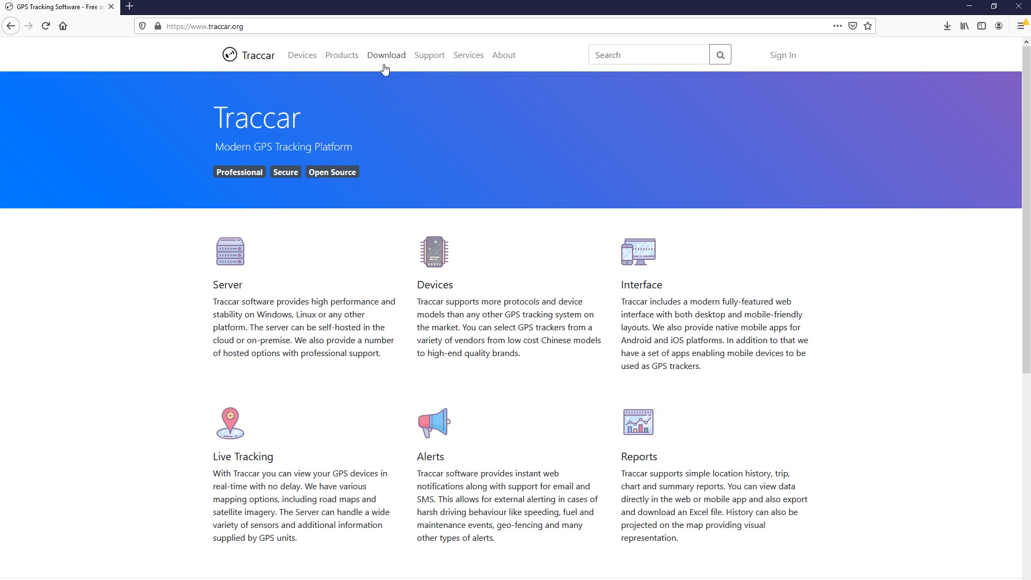
From Download > Installer, copy the link location of traccar-linux-arm-4.6.zip
click(386, 56)
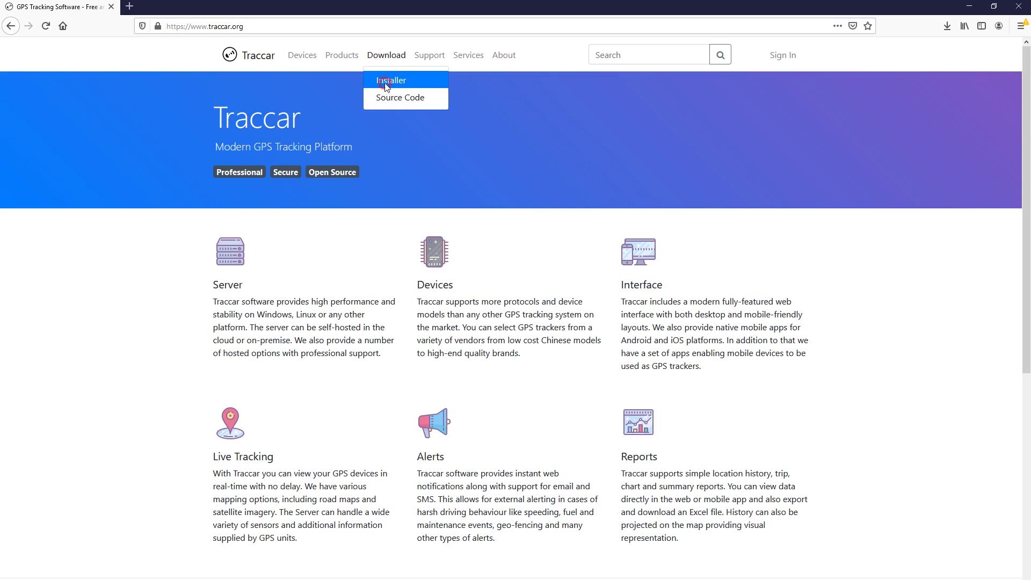
click(392, 79)
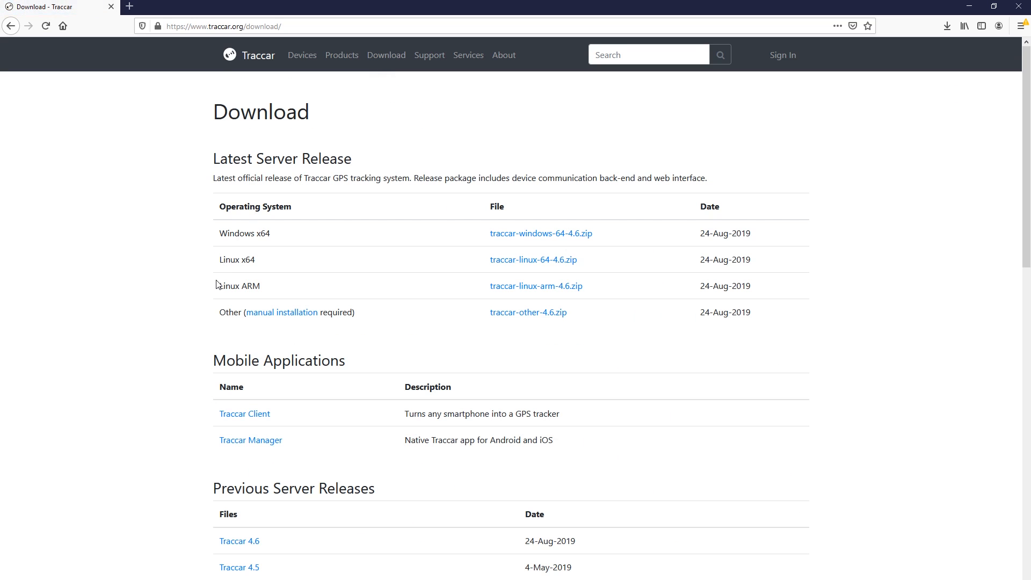
double_click(238, 285)
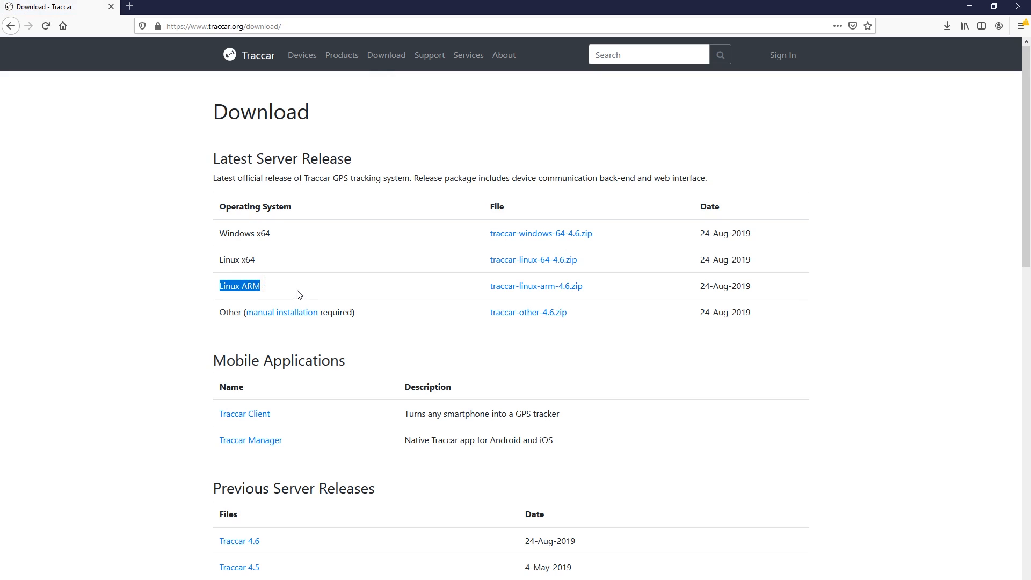
right_click(523, 286)
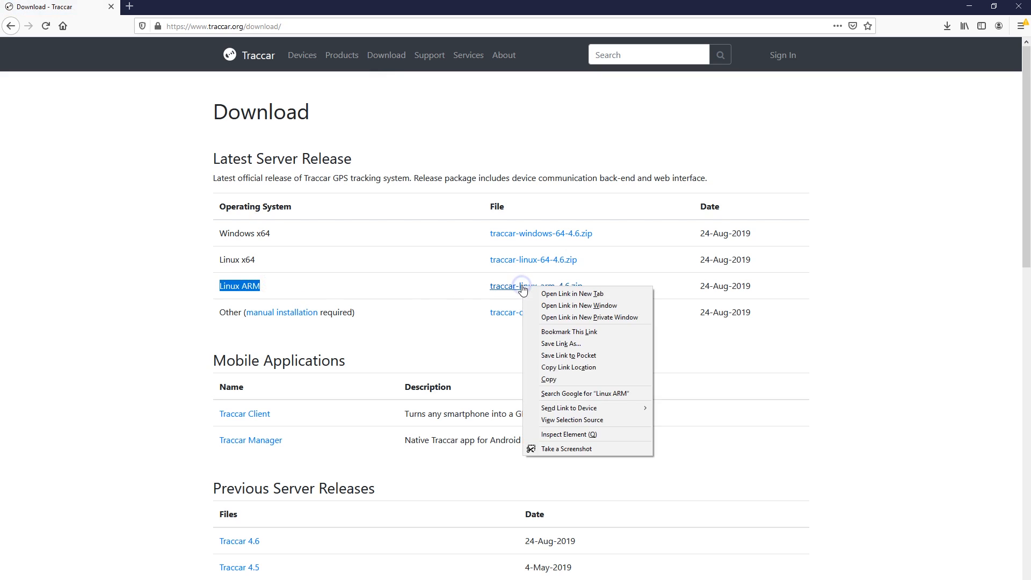
mouse_move(552, 367)
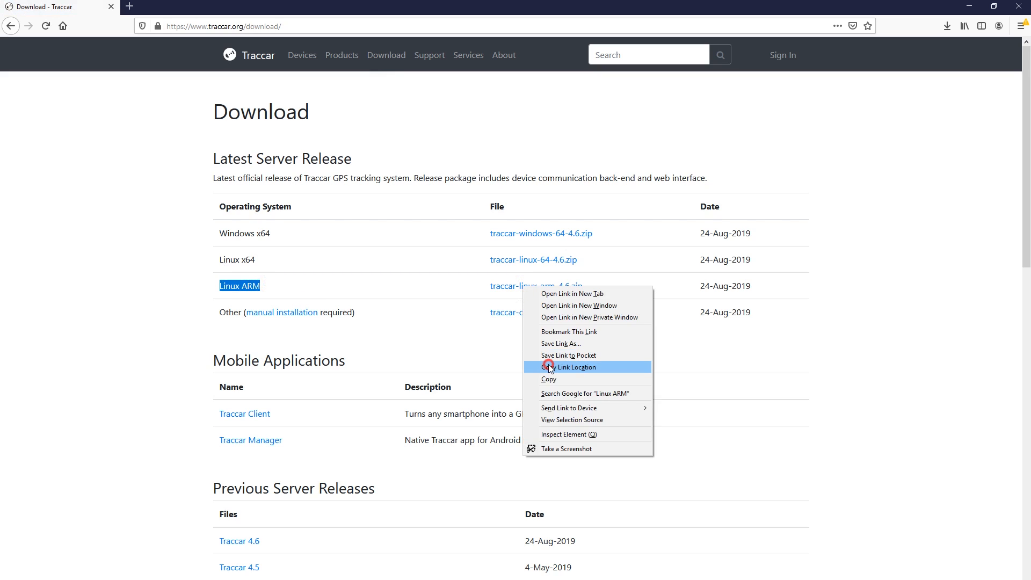
click(573, 367)
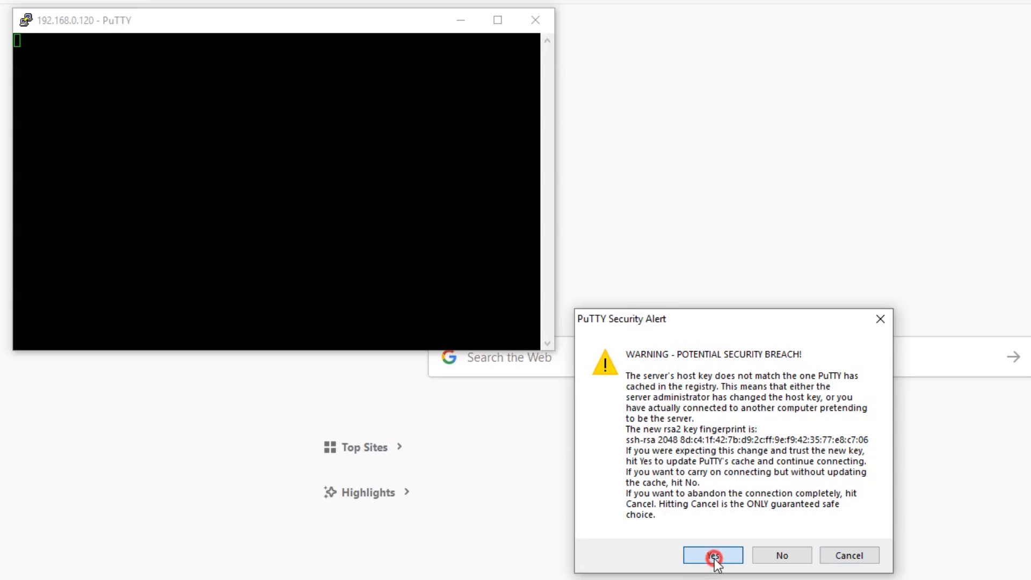
Accept the Pi's host key, log in and maximize the terminal window
click(713, 556)
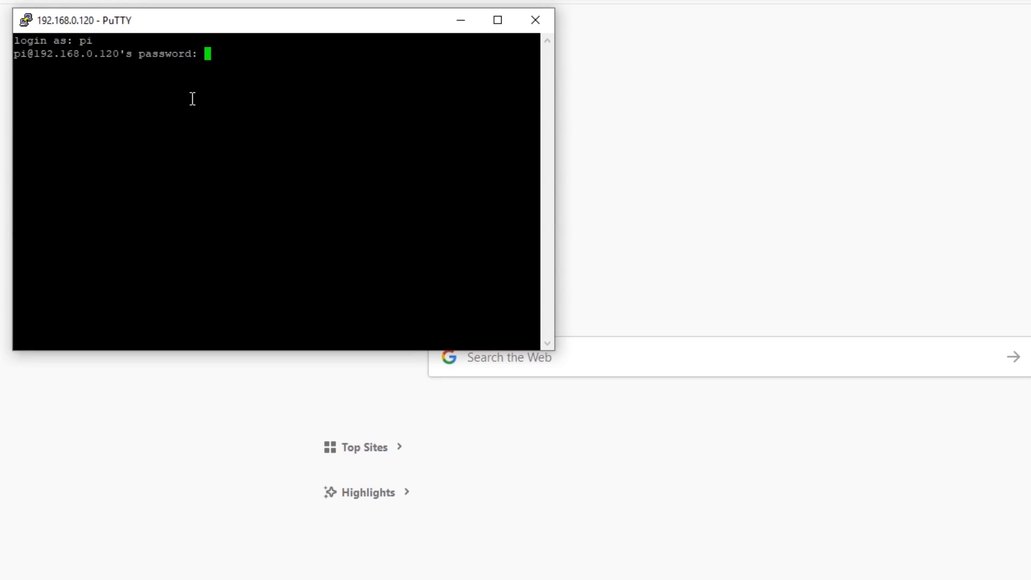
key(Return)
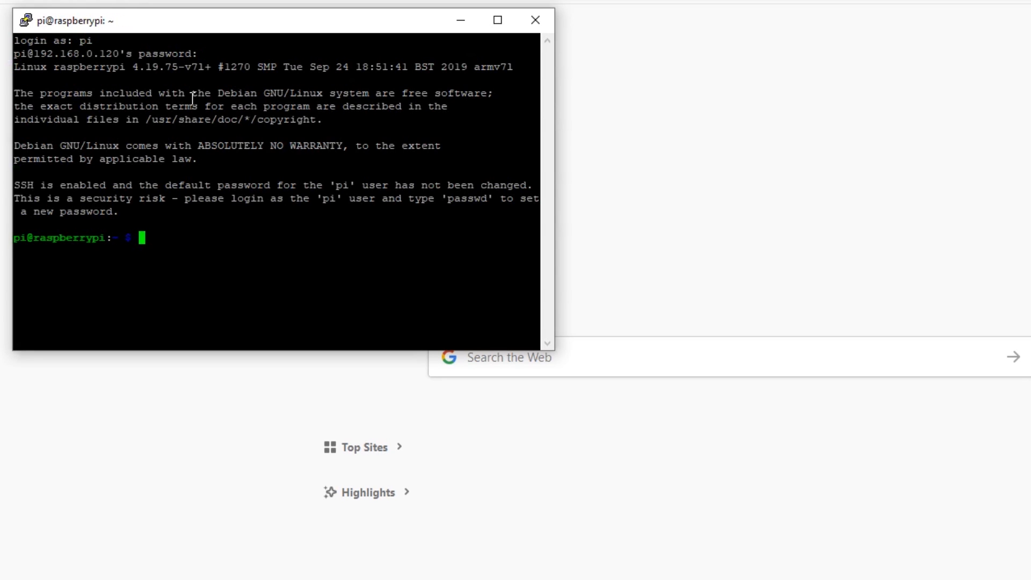
mouse_move(395, 249)
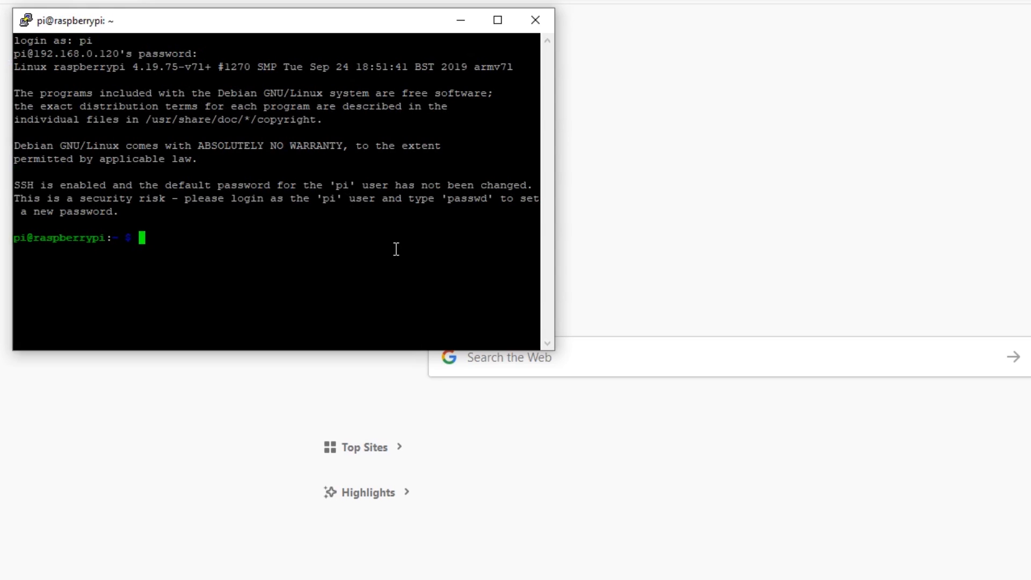
click(496, 19)
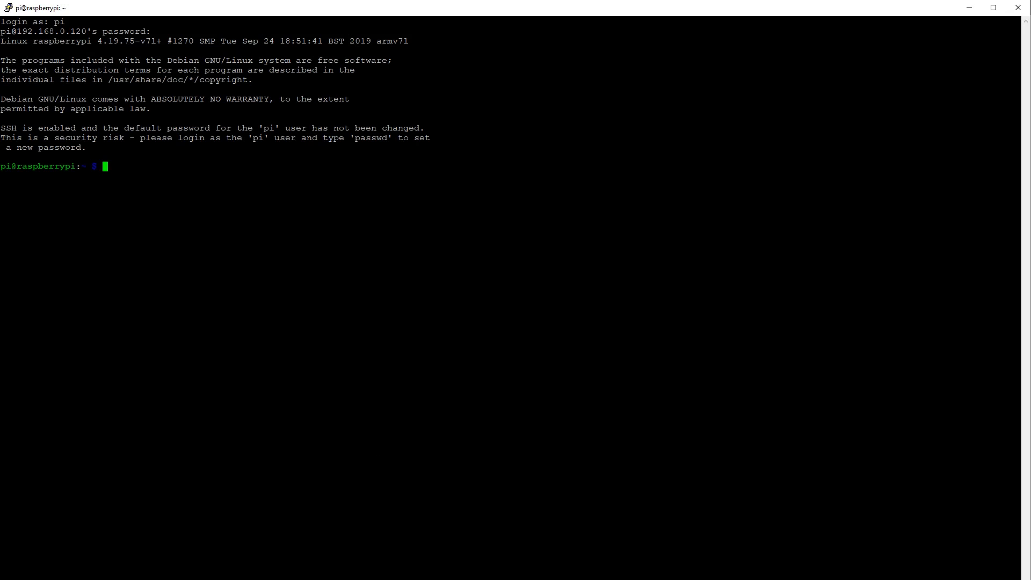
Create /opt/traccar, wget the v4.6 Linux ARM zip, unzip it and remove the archive
text(sudo mkdir /opt/traccar && cd /opt/traccar)
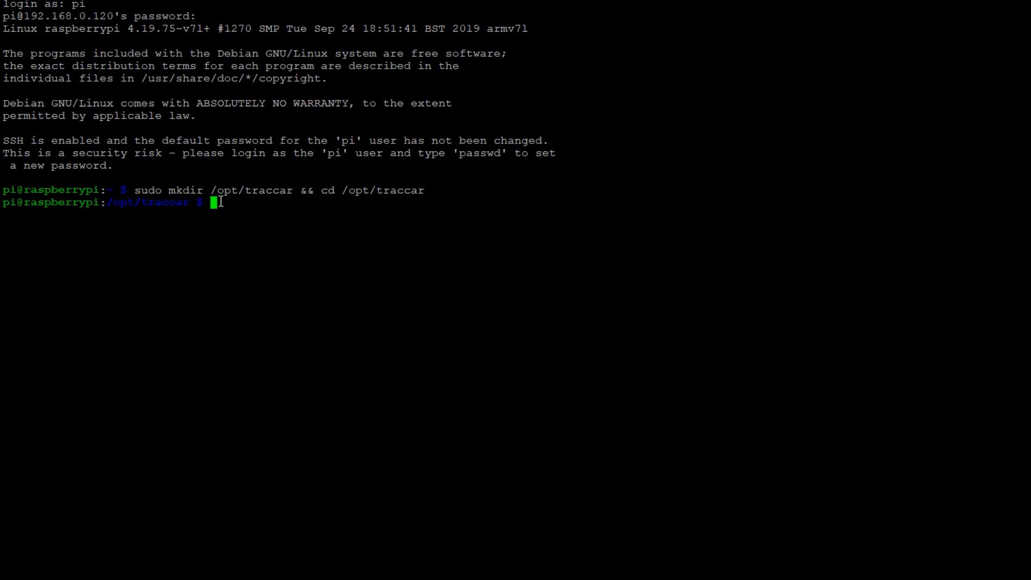
text(sudo wget https://github.com/traccar/traccar/releases/download/v4.6/traccar-linux-arm-4.6.zip)
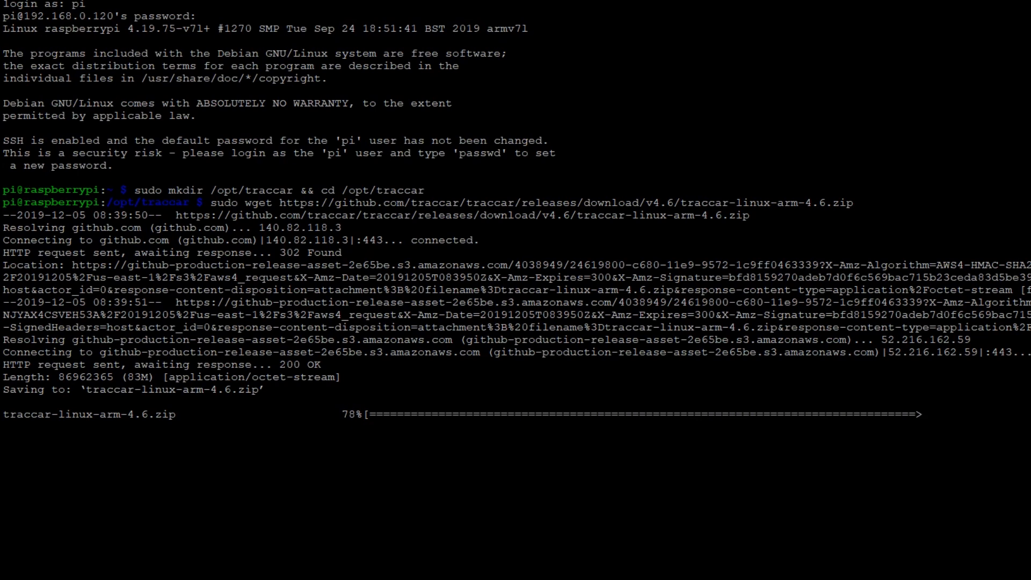
text(sudo unzip traccar-linux-arm-4.6.zip)
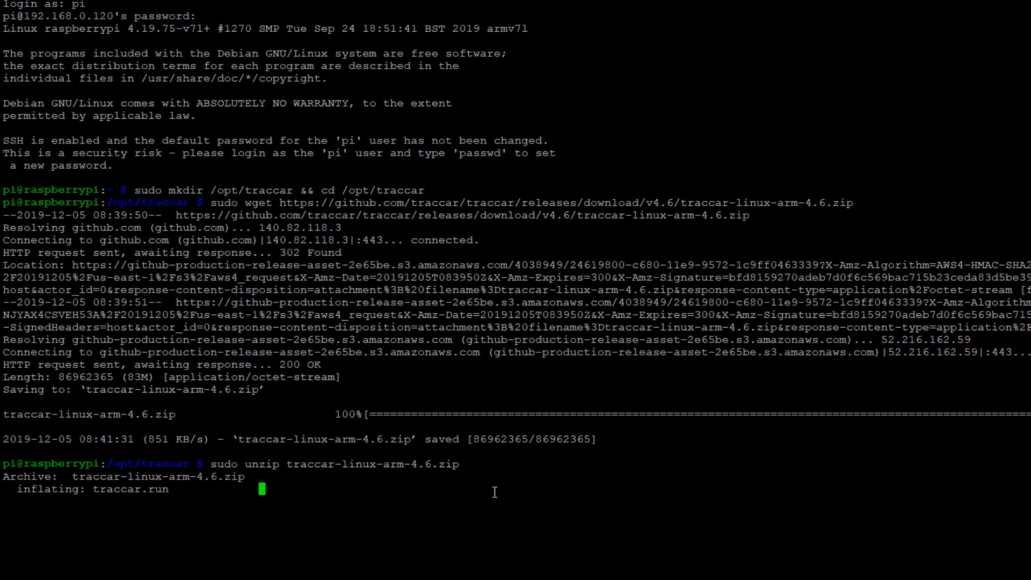
text(sudo rm -f traccar-linux-arm-4.6.zip)
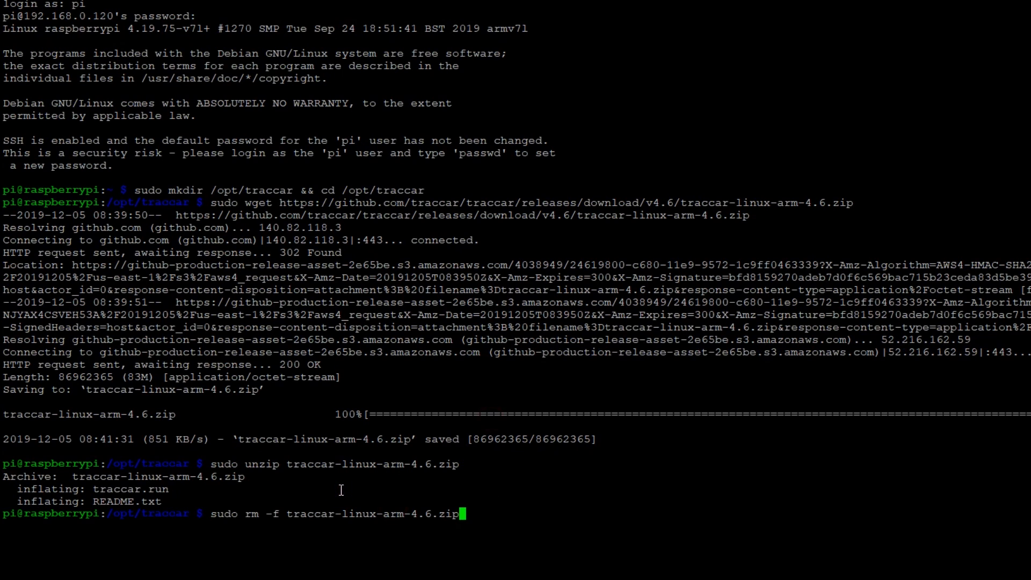
Run sudo ./traccar.run and start traccar.service with systemctl
text(sudo ./traccar.run)
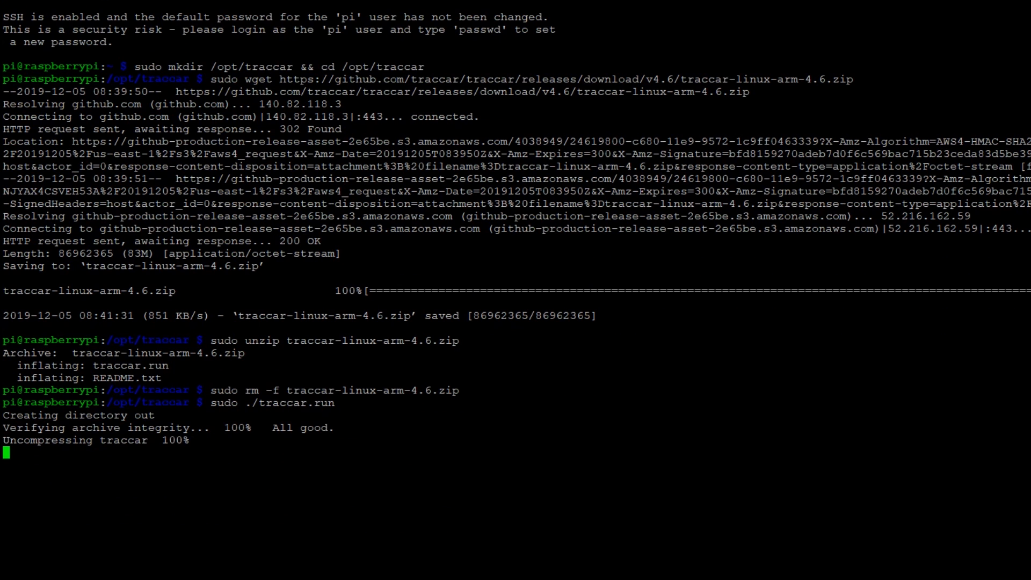
text(sudo systemctl start traccar.service)
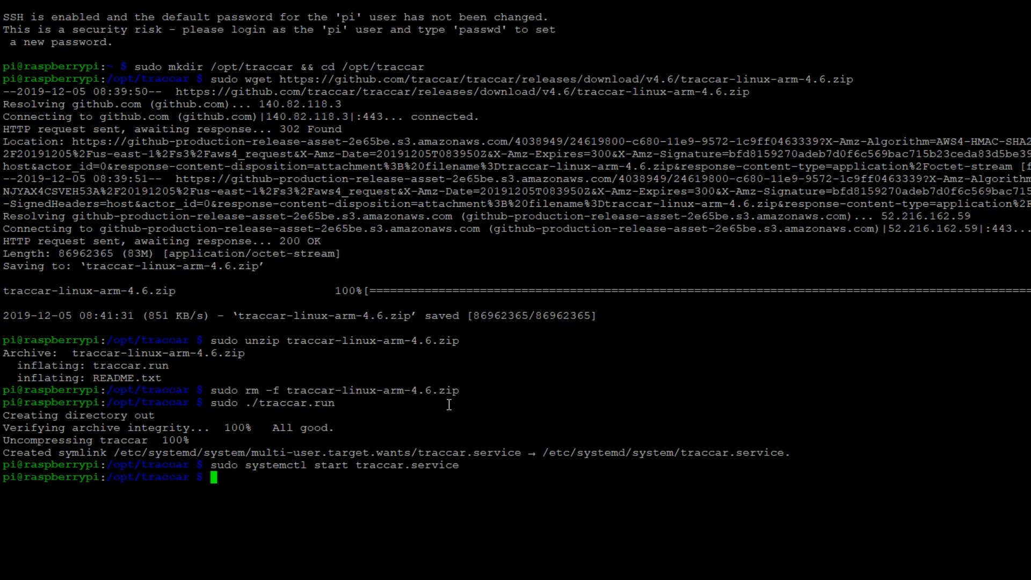
mouse_move(709, 568)
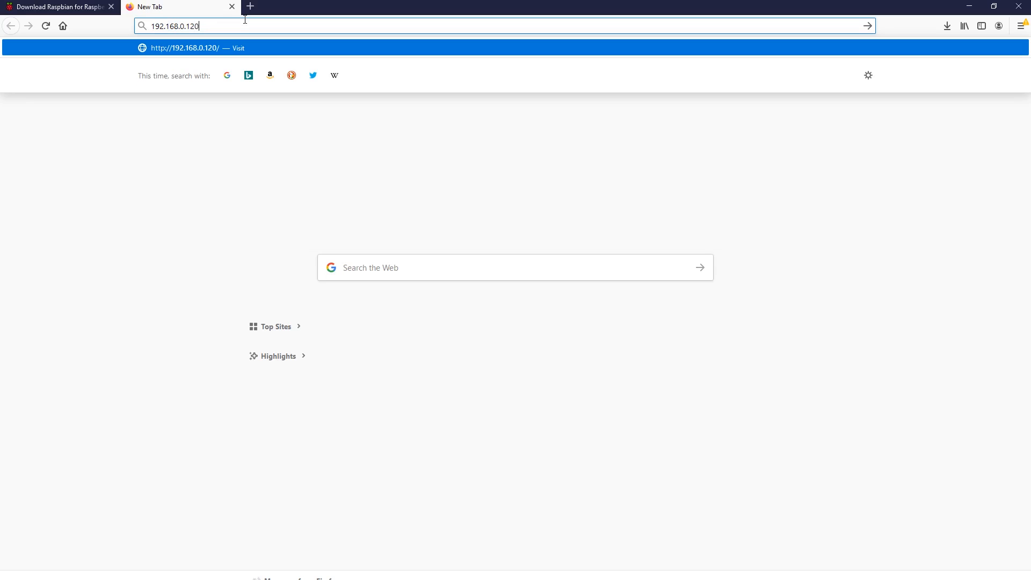
Browse to 192.168.0.120:8082 to reach the Traccar login page
text(:8082)
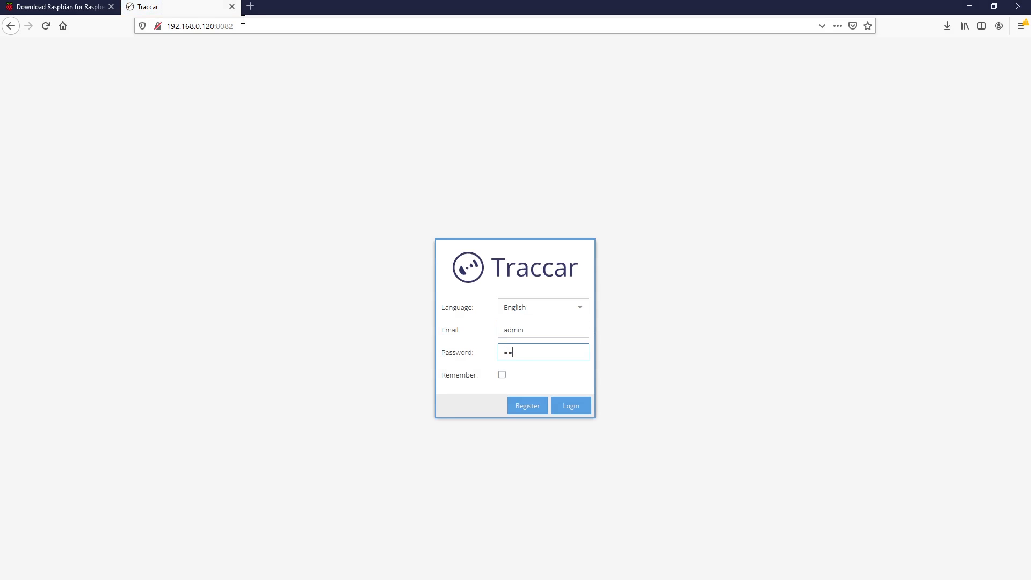
Log in as admin with Remember ticked and dismiss Firefox's save-password prompt
click(501, 375)
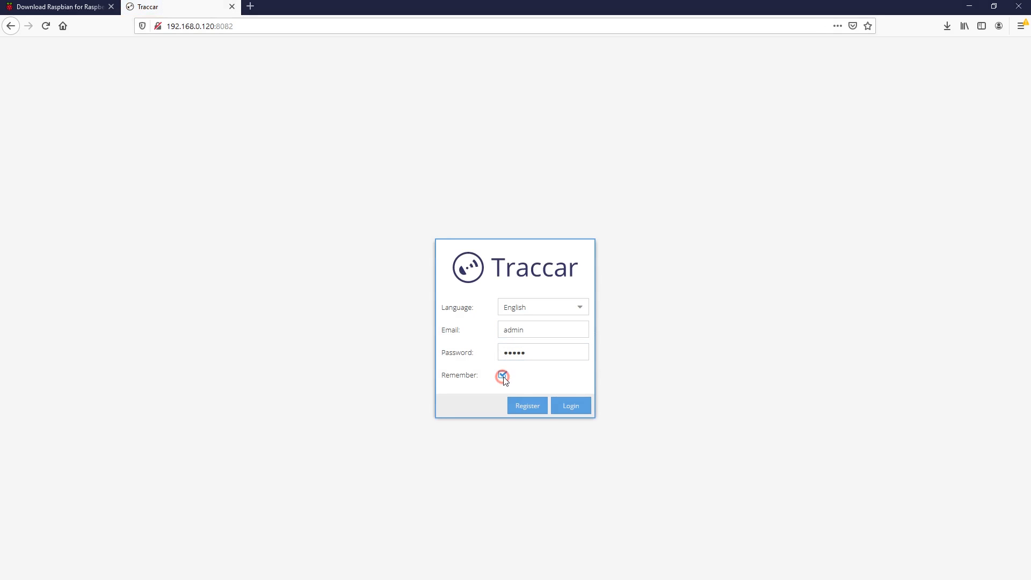
click(571, 406)
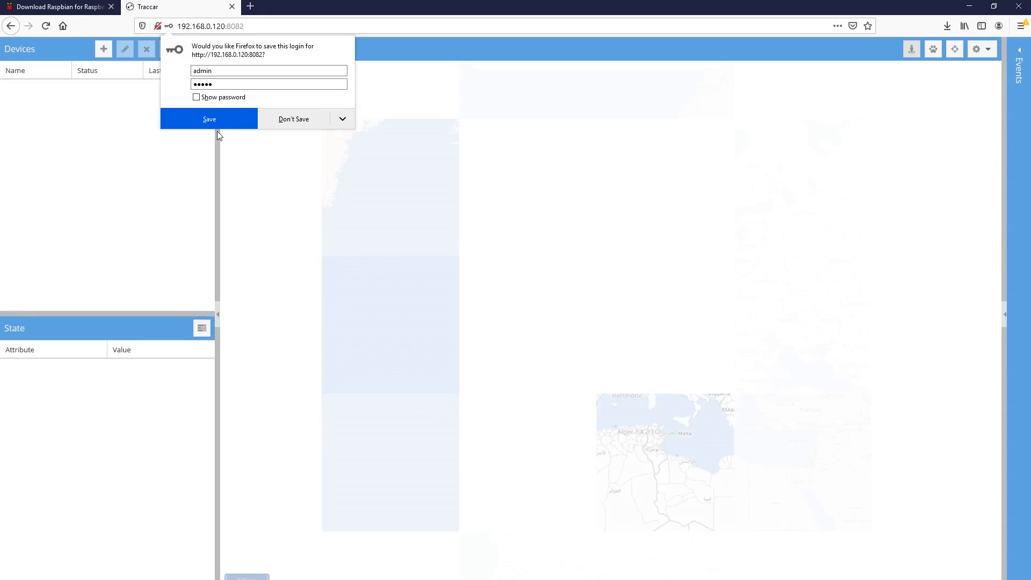
click(293, 118)
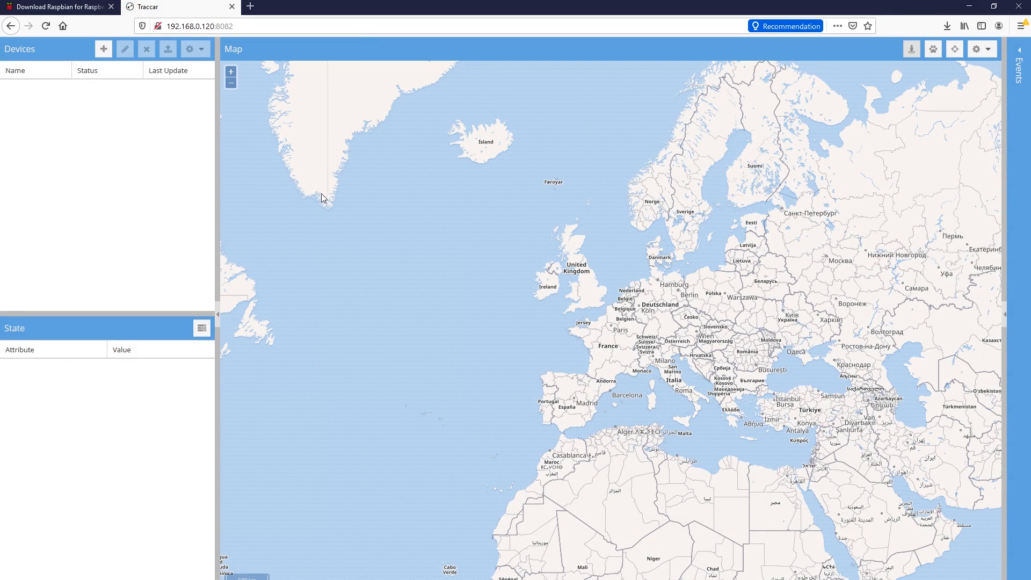
mouse_move(388, 247)
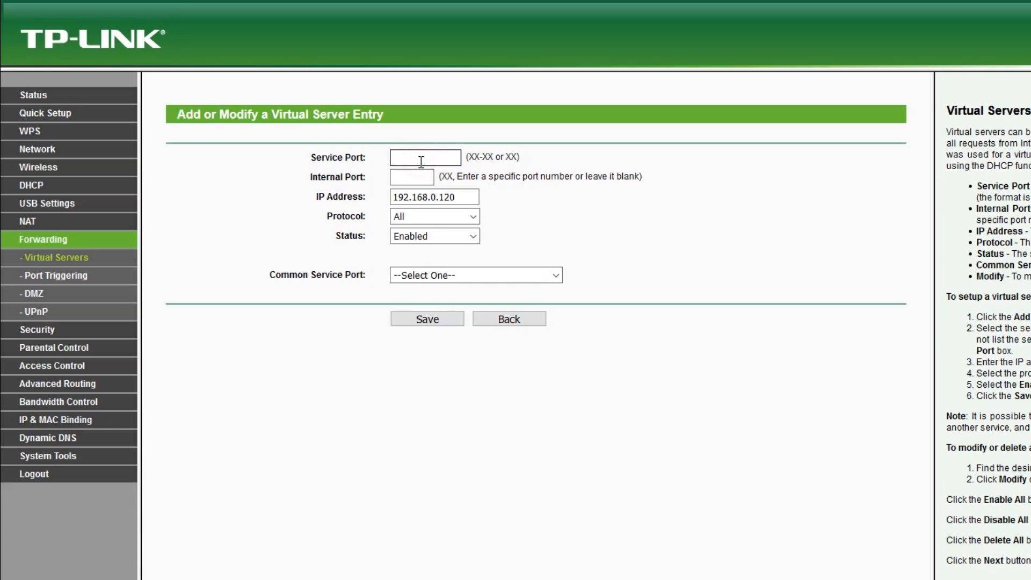
Enter 5013 as the virtual server's Service Port forwarding to 192.168.0.120
click(425, 157)
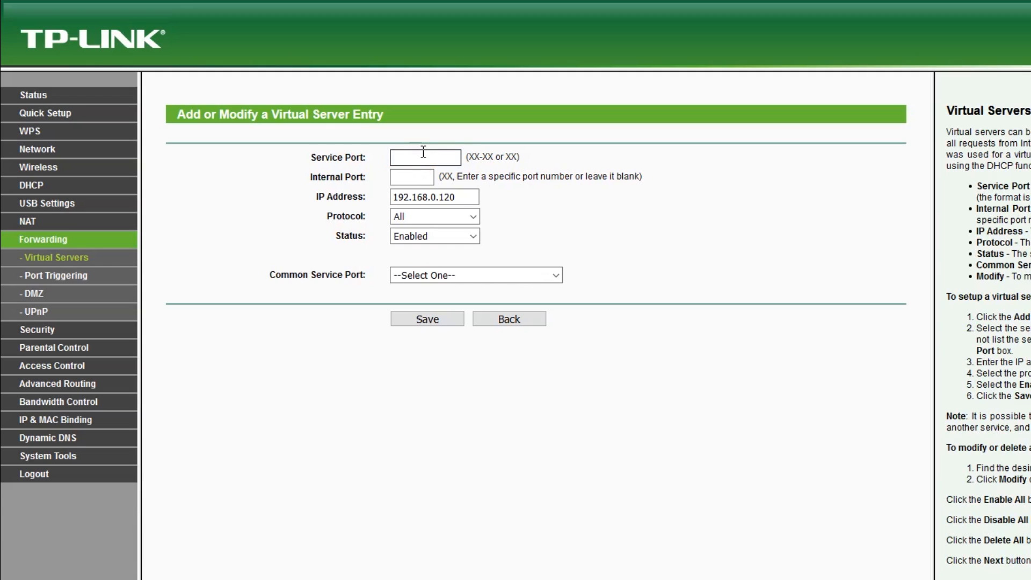
text(5013)
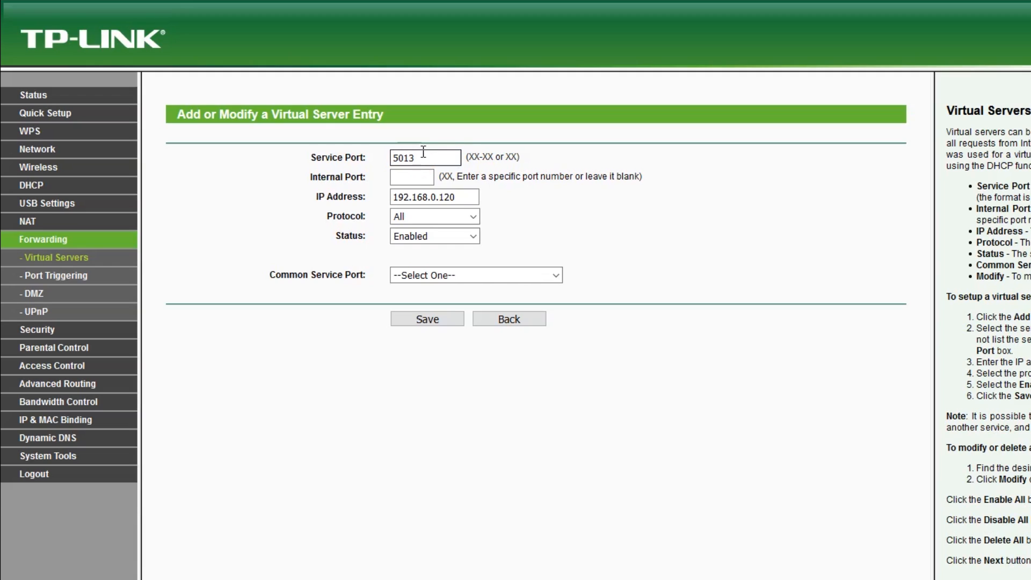
text(501)
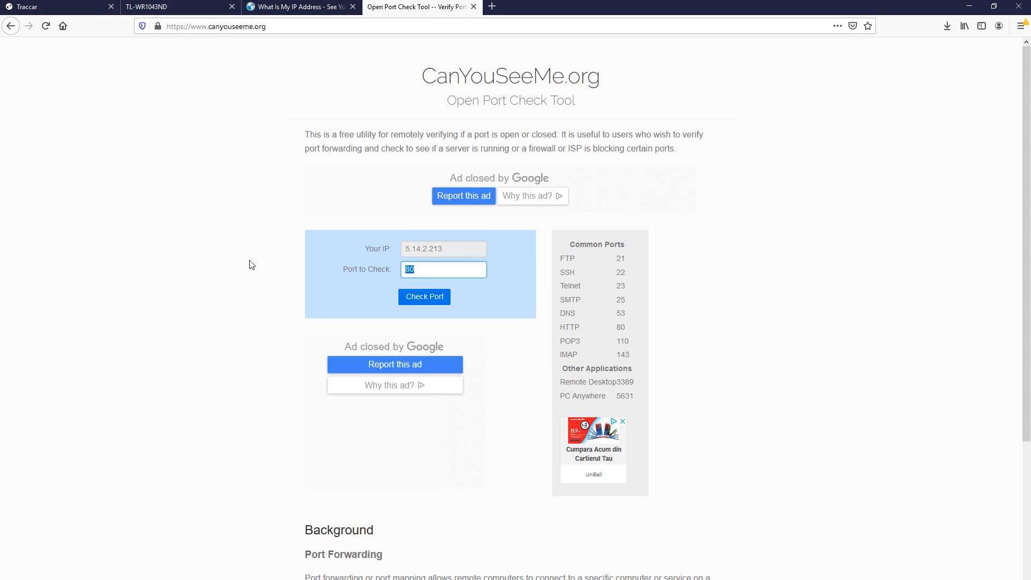
Check port 5013 and highlight the Success result
text(5013)
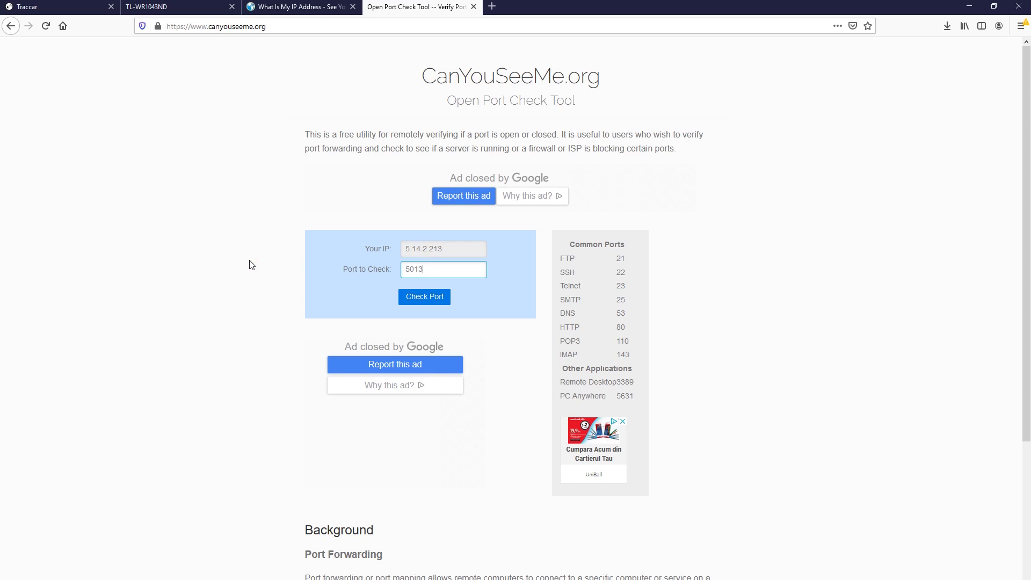
mouse_move(424, 306)
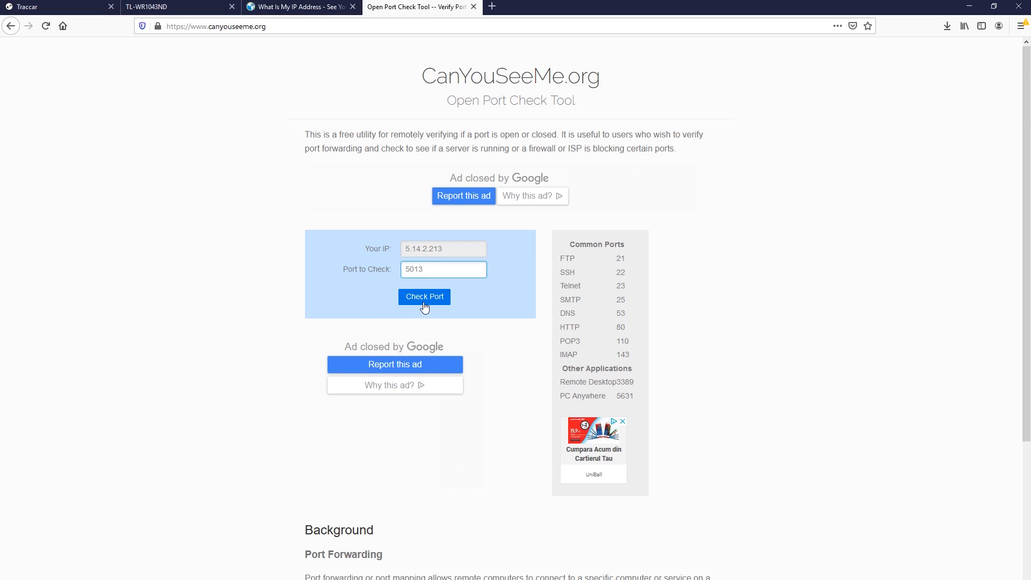
click(424, 296)
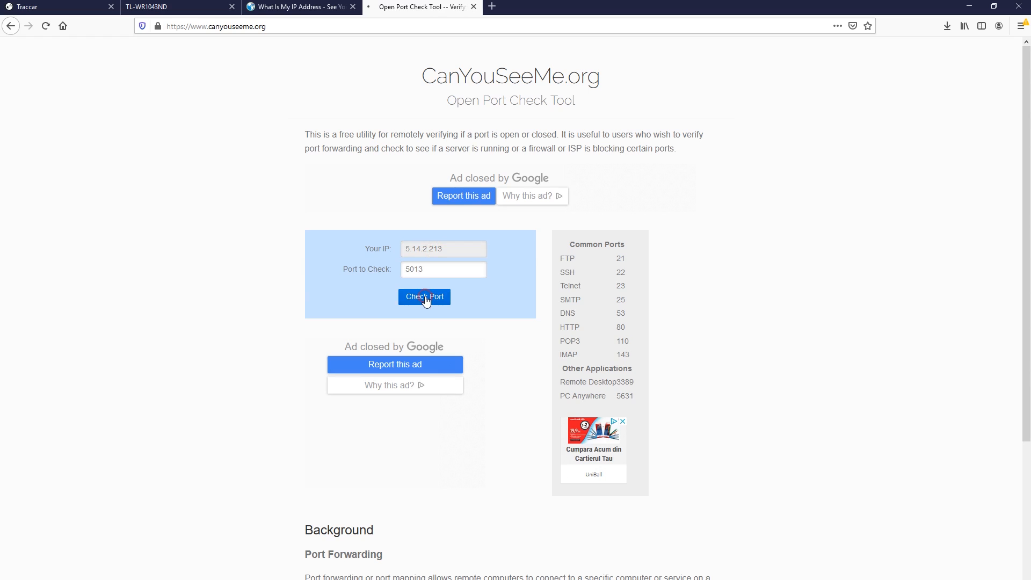
click(425, 296)
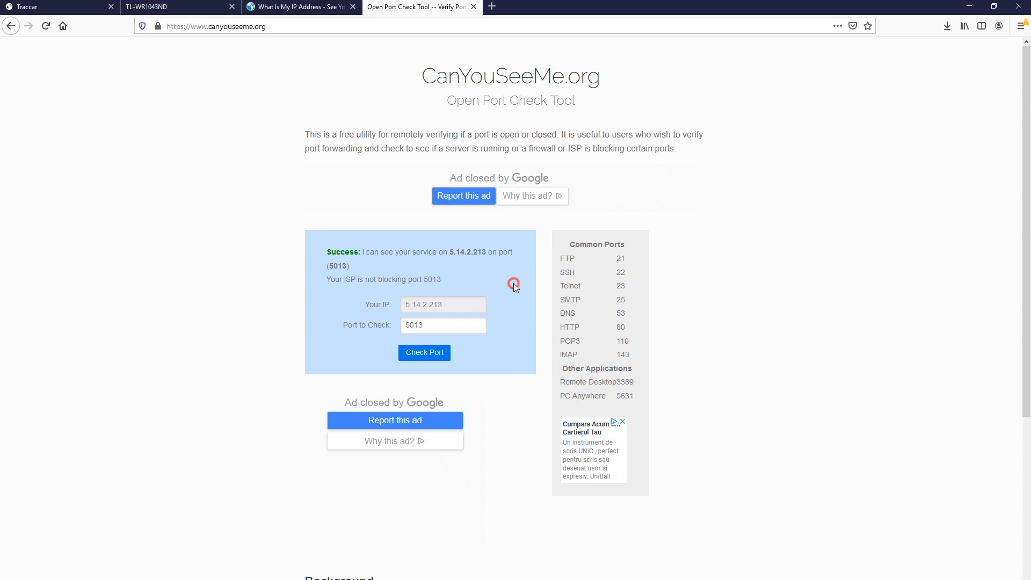
mouse_move(371, 271)
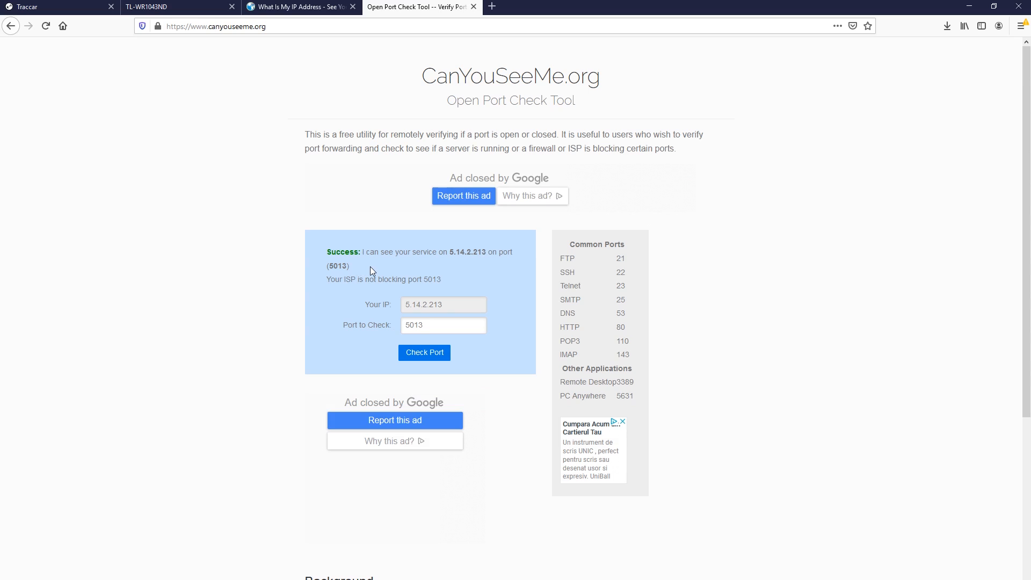
mouse_move(327, 252)
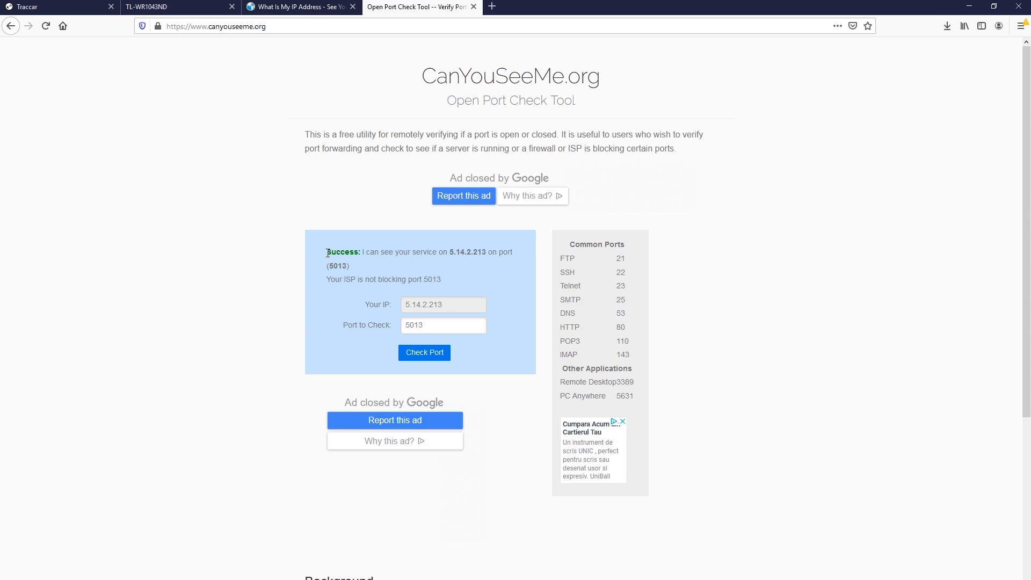
double_click(344, 251)
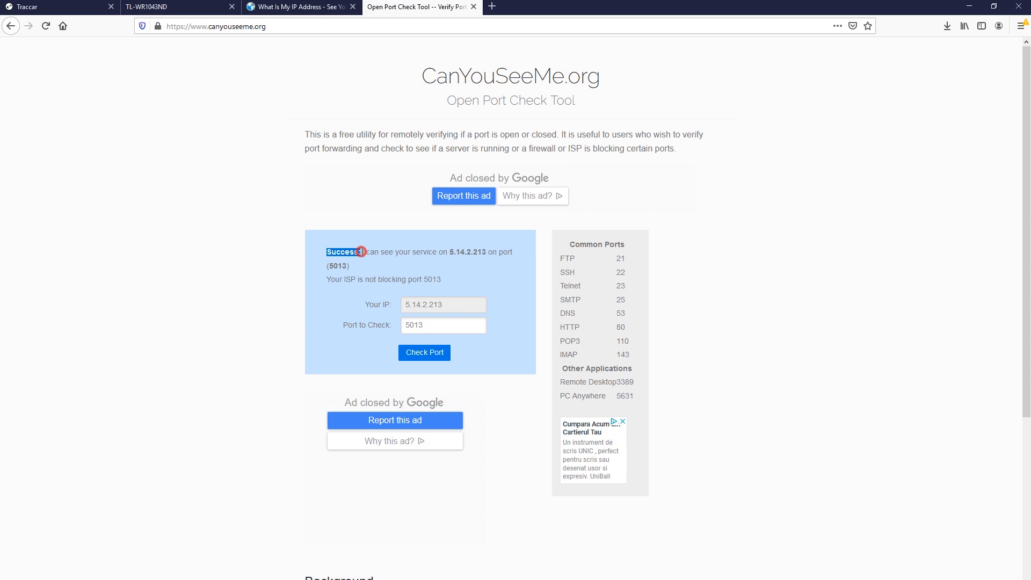
mouse_move(417, 272)
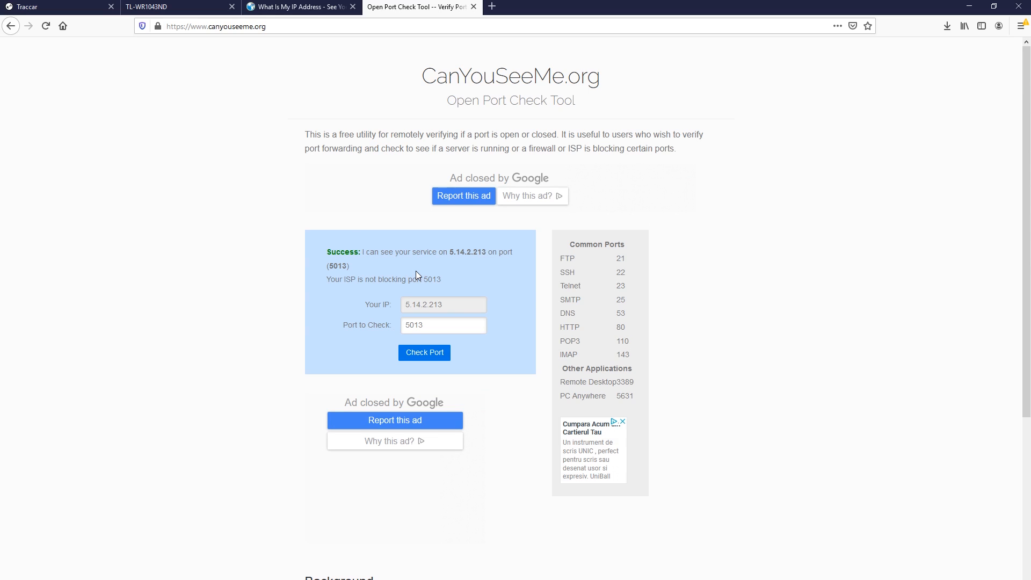
click(101, 49)
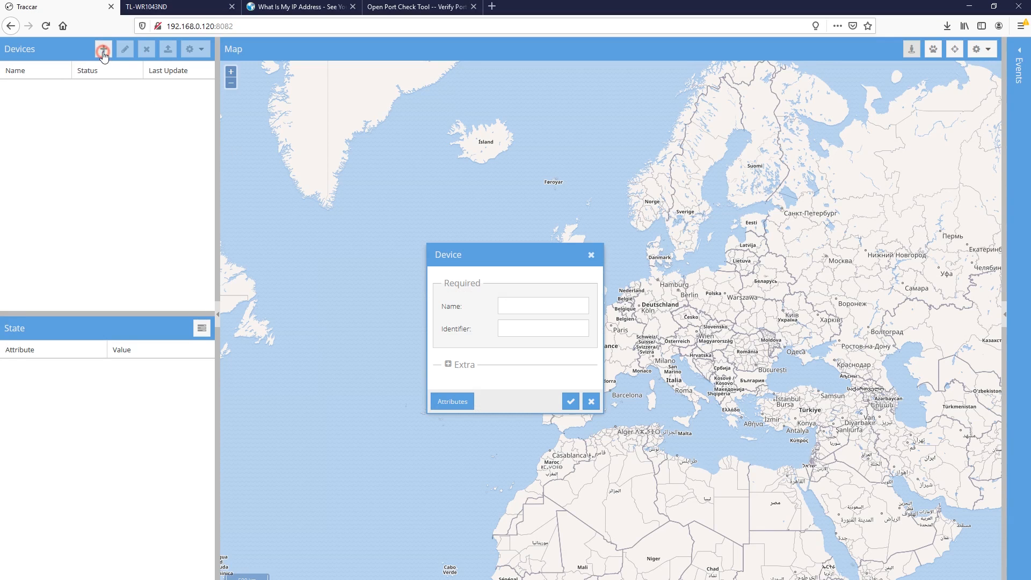
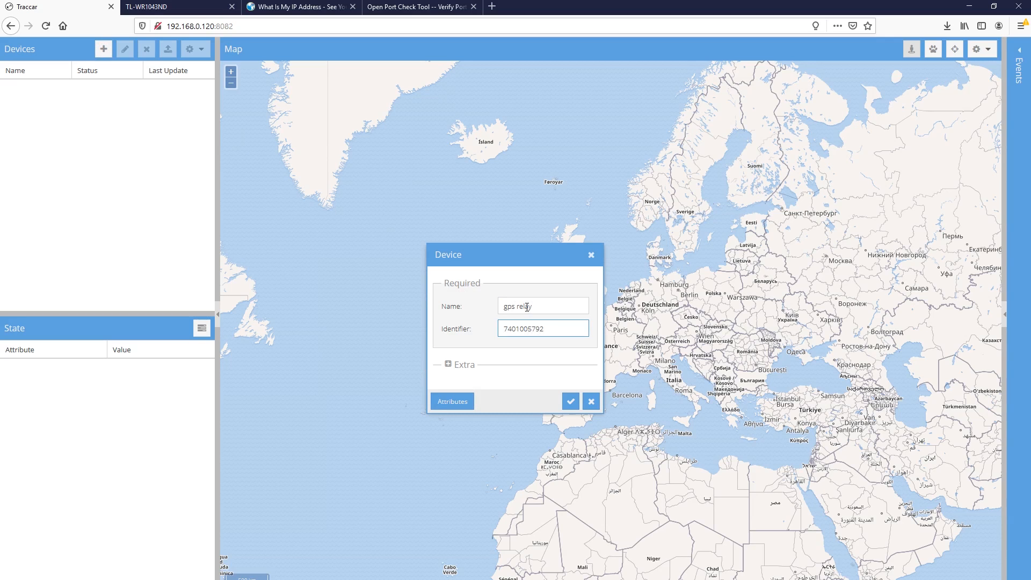
click(570, 401)
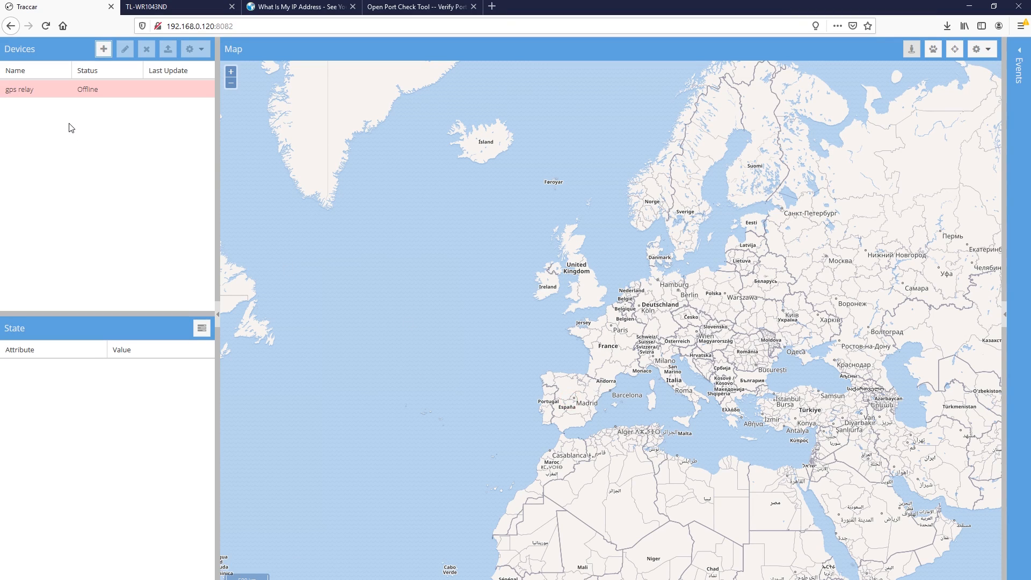
mouse_move(73, 125)
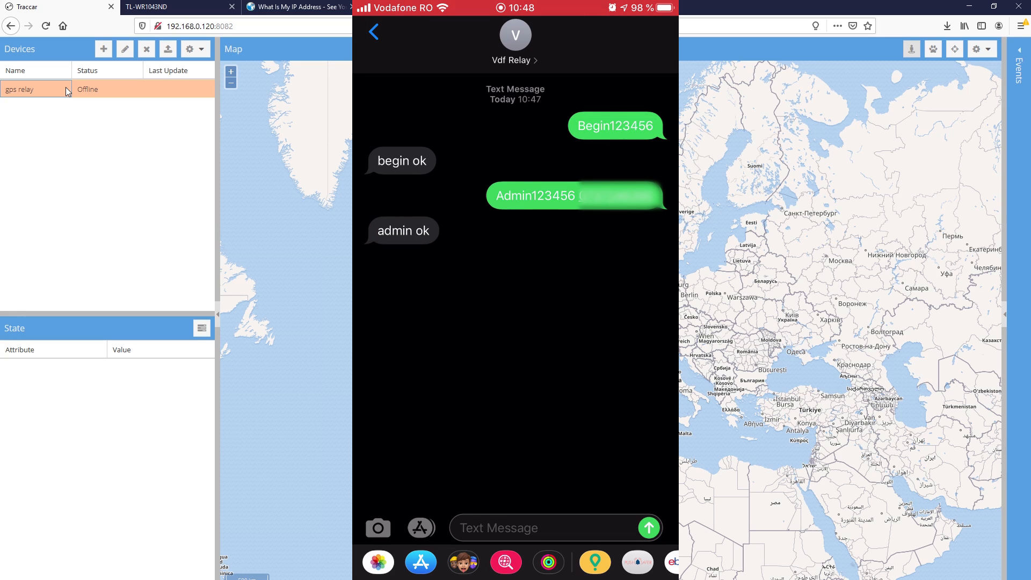
Send the tracker's APN, admin IP 5.14.2.213 5013, upload 30 and GPRS texts, each answered ok
click(648, 527)
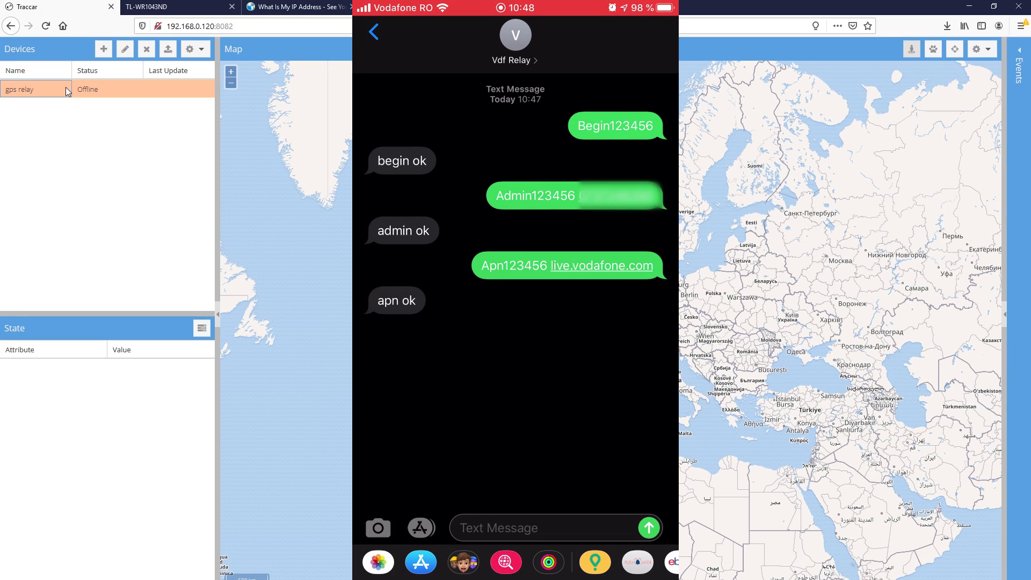
click(649, 527)
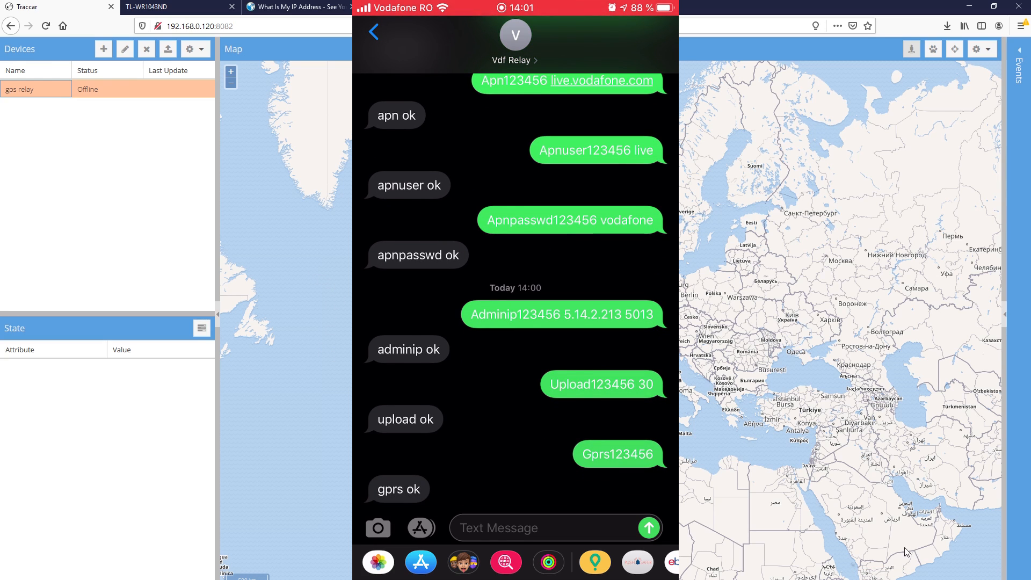
mouse_move(894, 560)
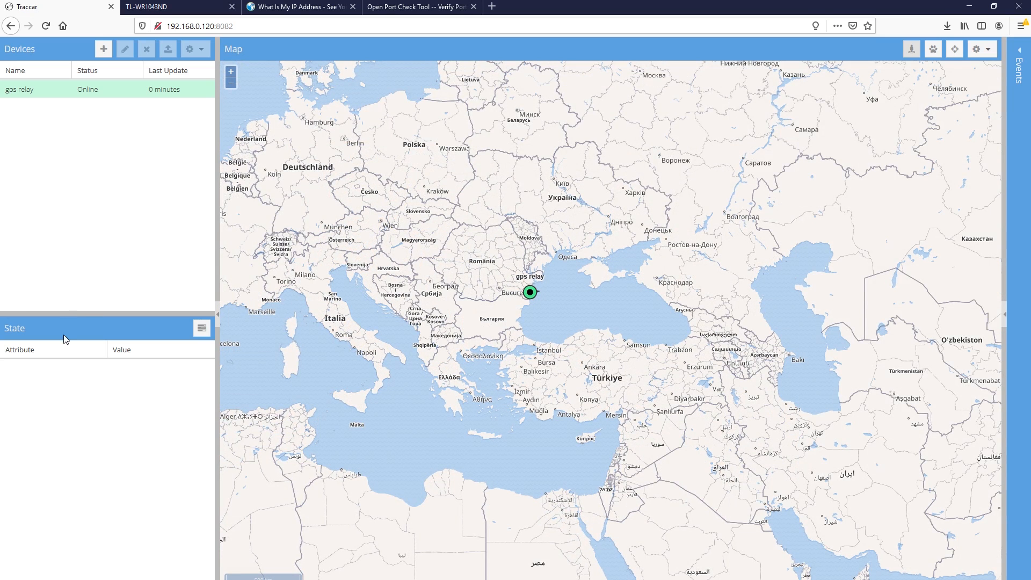
Select the online gps relay device to center it near Bucharest and fill its State panel
click(32, 89)
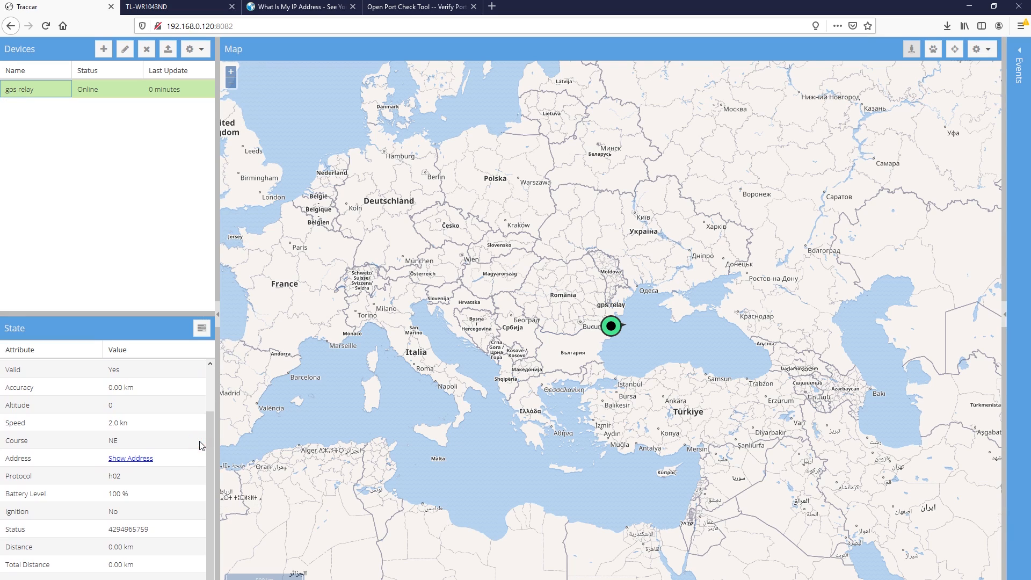
mouse_move(316, 436)
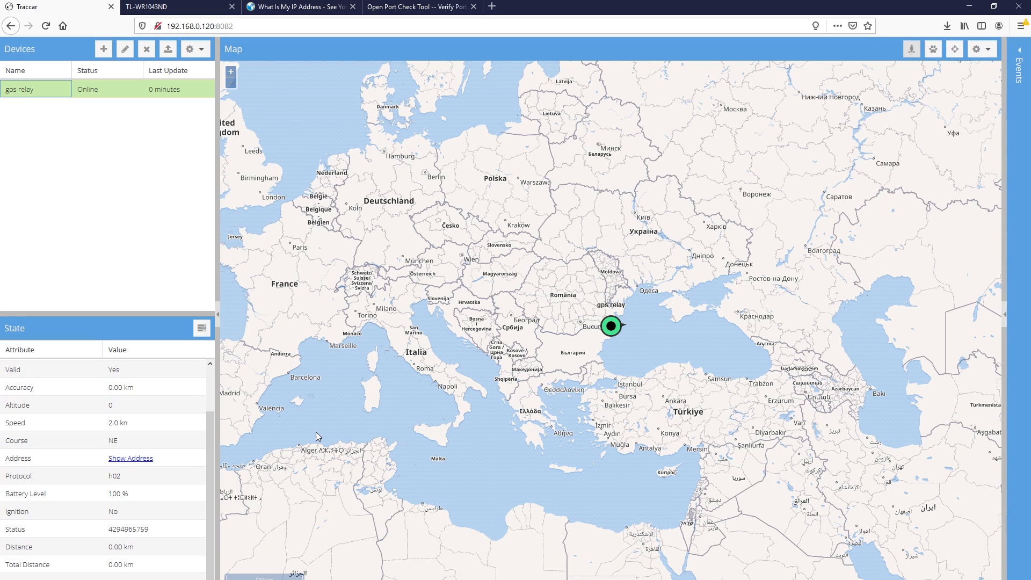
mouse_move(312, 436)
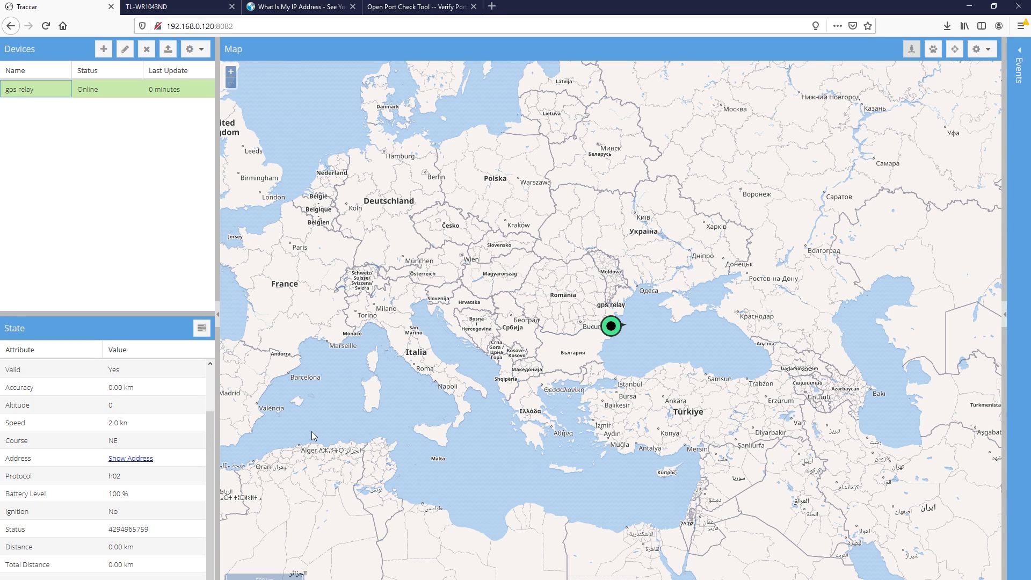
mouse_move(296, 420)
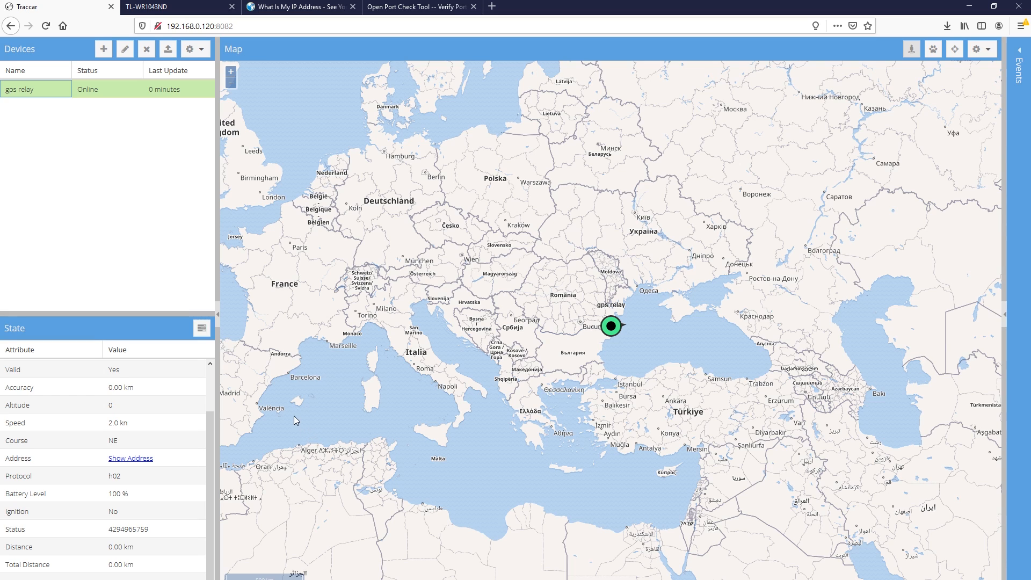
click(219, 6)
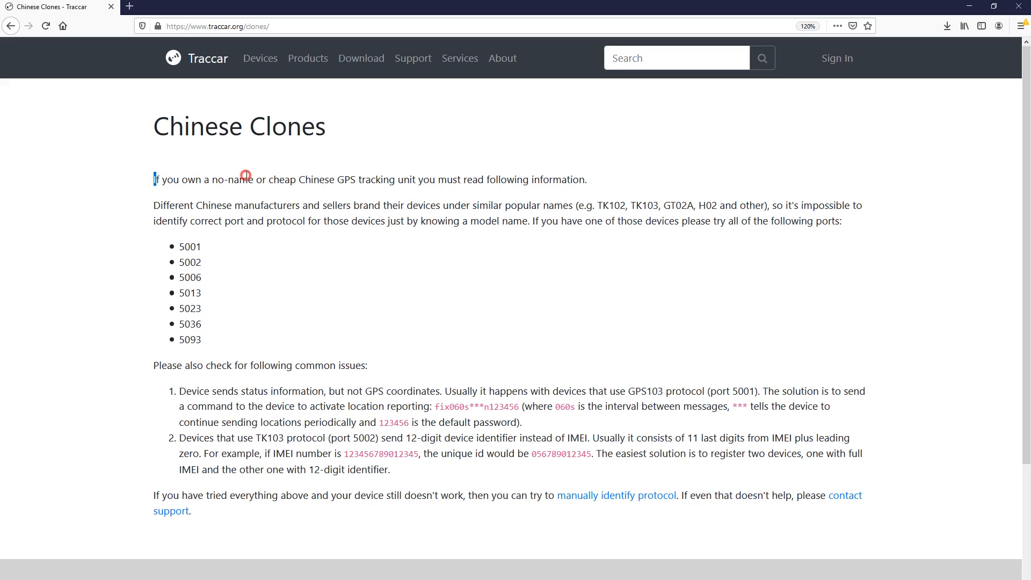
Highlight the Chinese Clones page's first sentence about no-name Chinese GPS trackers
drag(154, 180, 499, 180)
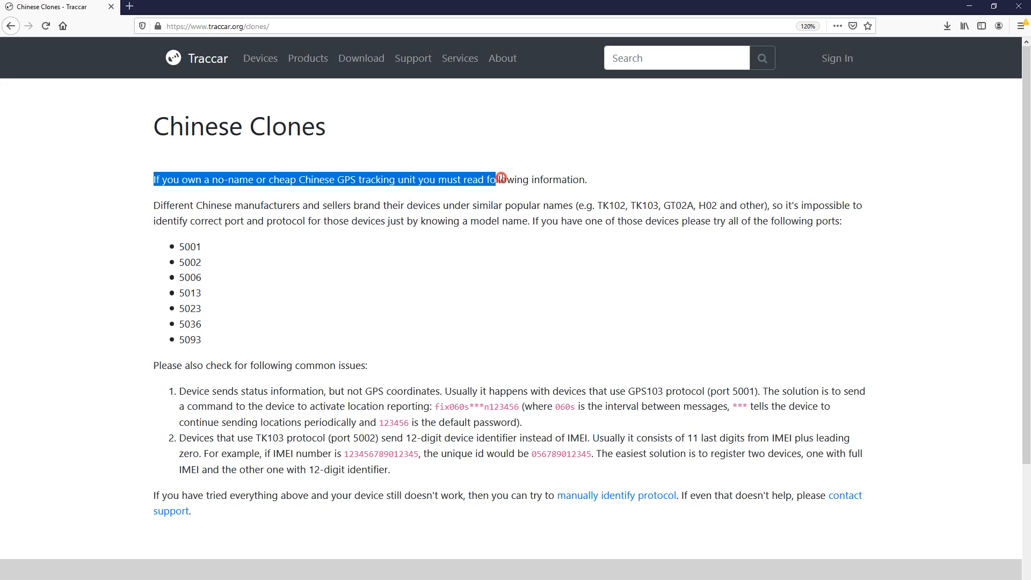